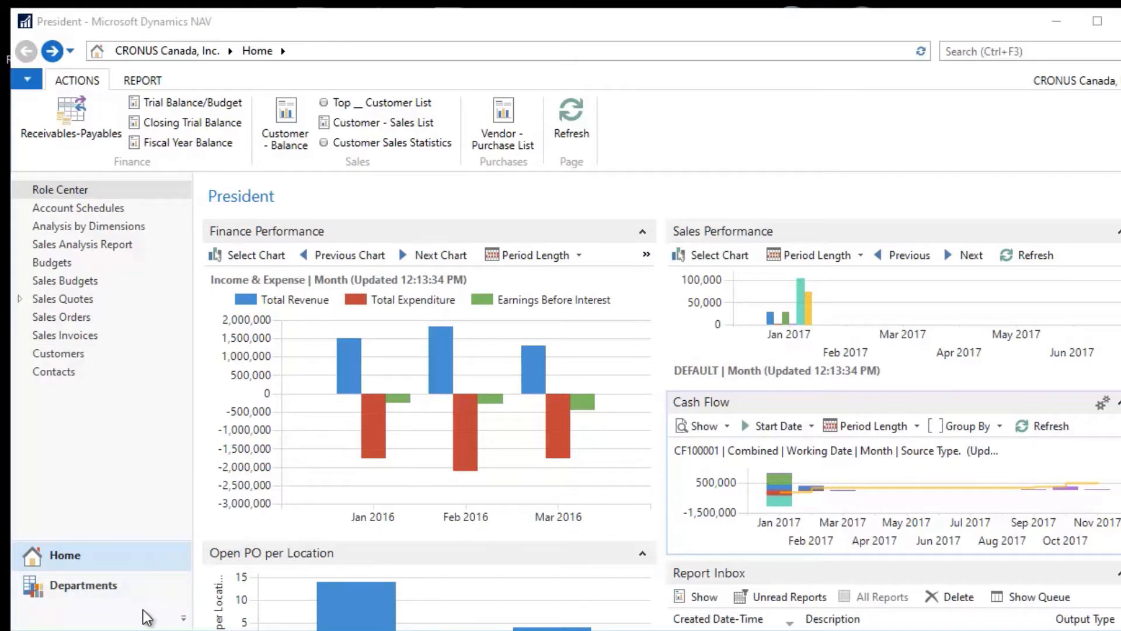
Step: Navigate Departments > Financial Management > Setup > Administration
{"action": "left_click", "coordinate": [83, 585]}
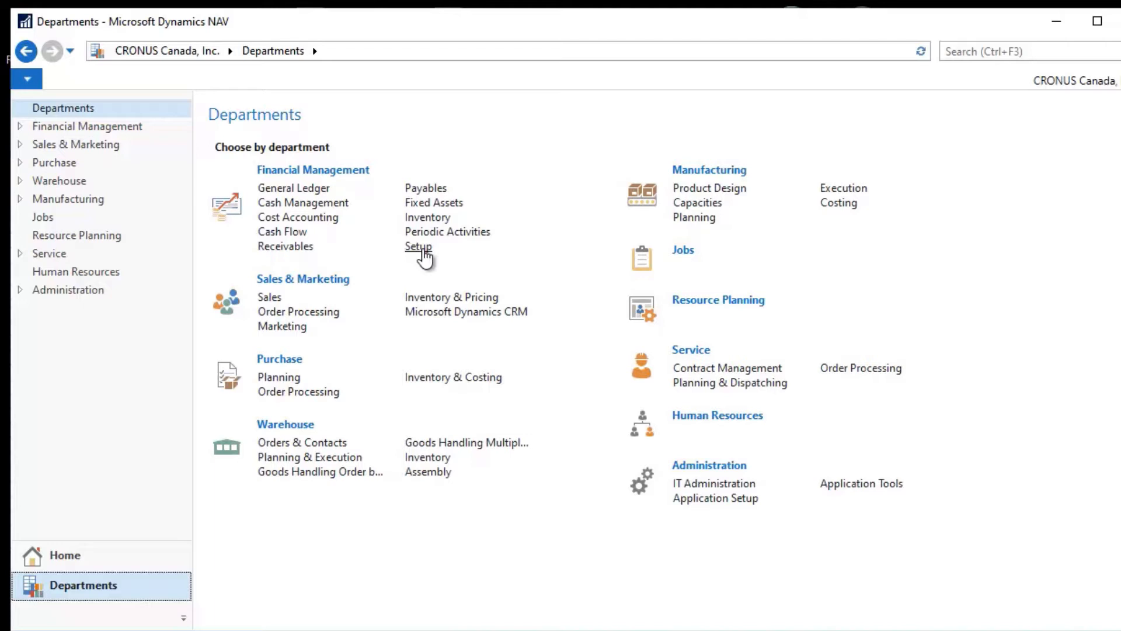
{"action": "left_click", "coordinate": [419, 247]}
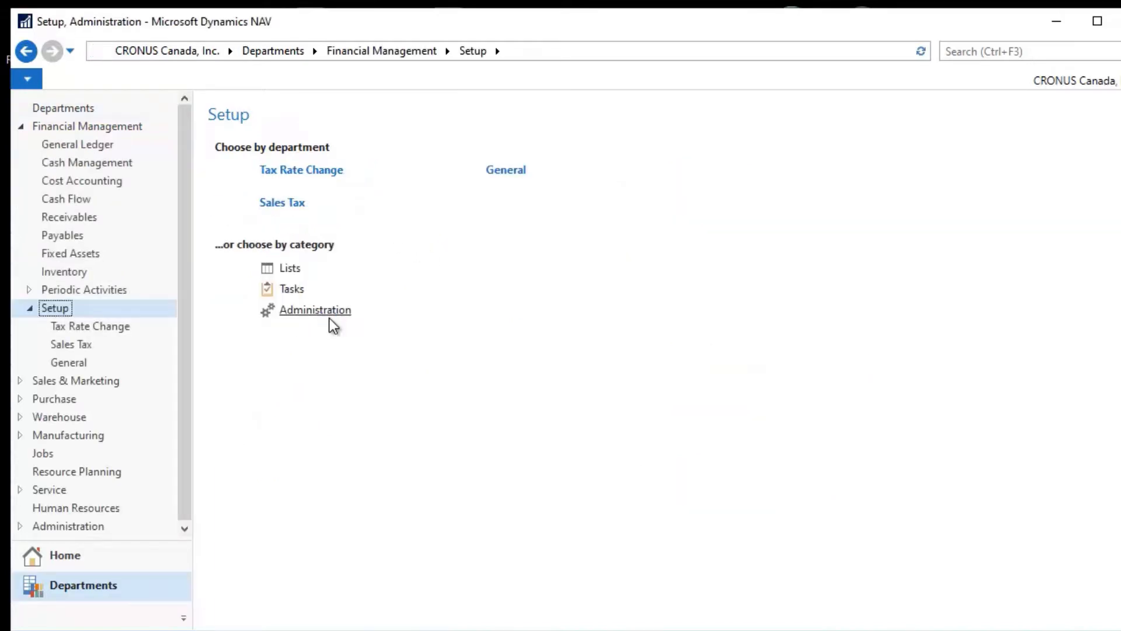
{"action": "left_click", "coordinate": [314, 309]}
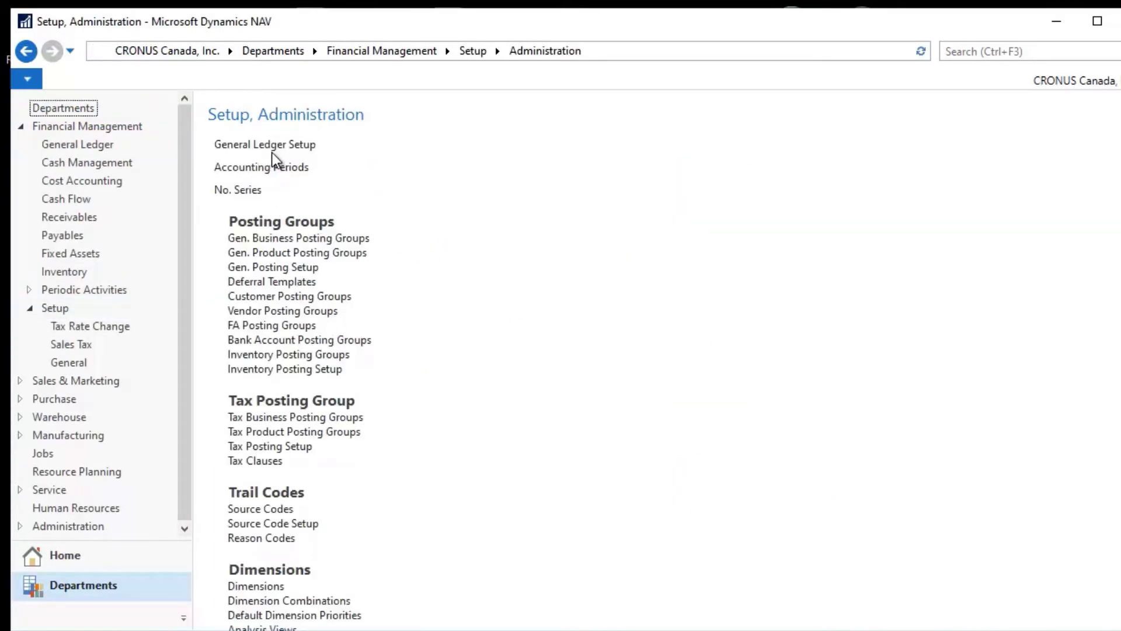
Step: Open the General Ledger Setup card and bring the Dimensions FastTab (DEPARTMENT, PROJECT) into view
{"action": "left_click", "coordinate": [264, 144]}
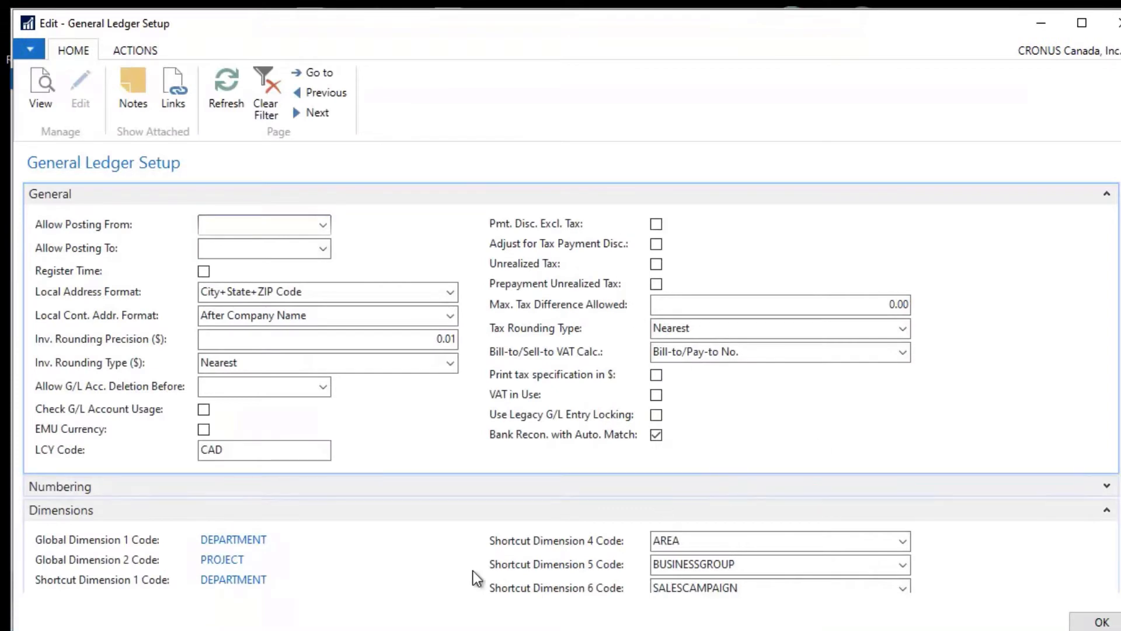
{"action": "mouse_move", "coordinate": [1098, 580]}
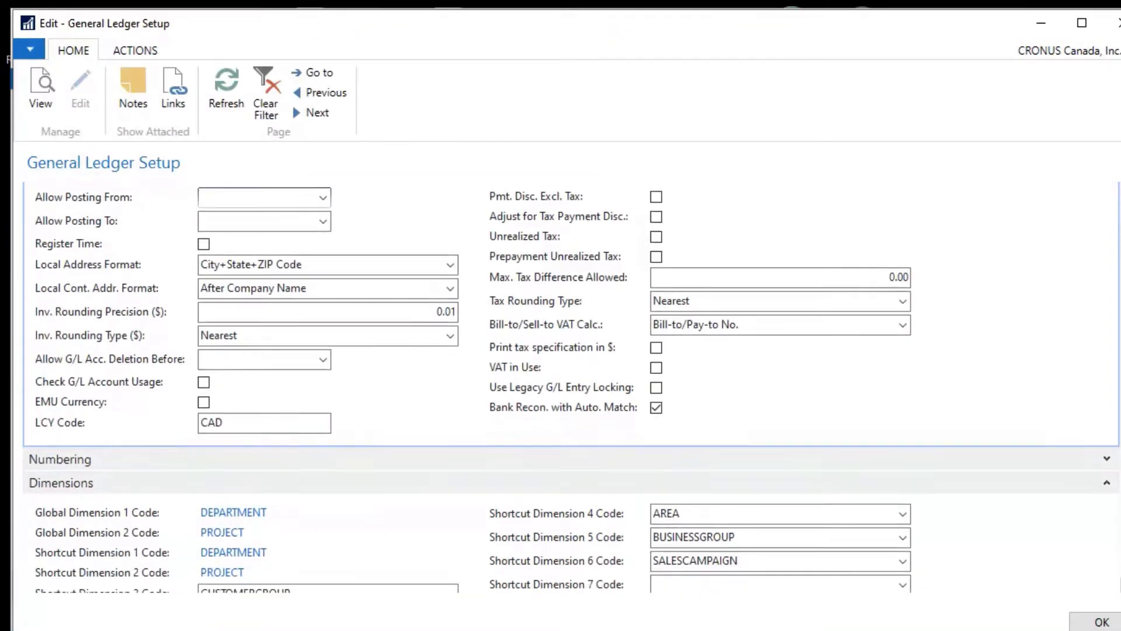
{"action": "scroll", "scroll_direction": "down", "scroll_amount": 3}
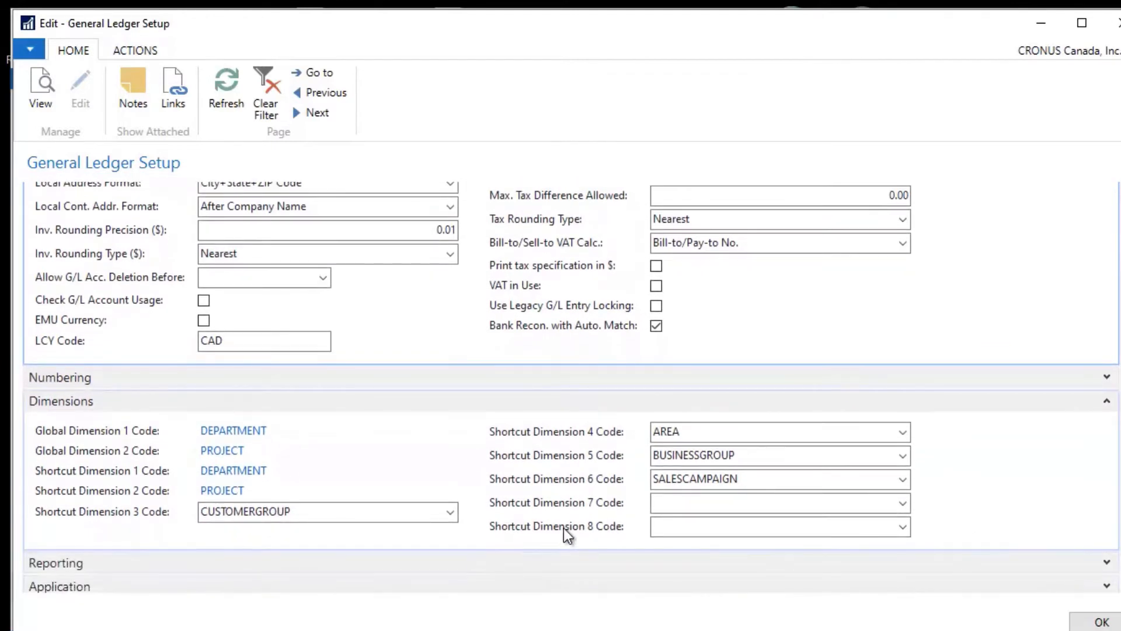
{"action": "mouse_move", "coordinate": [511, 541]}
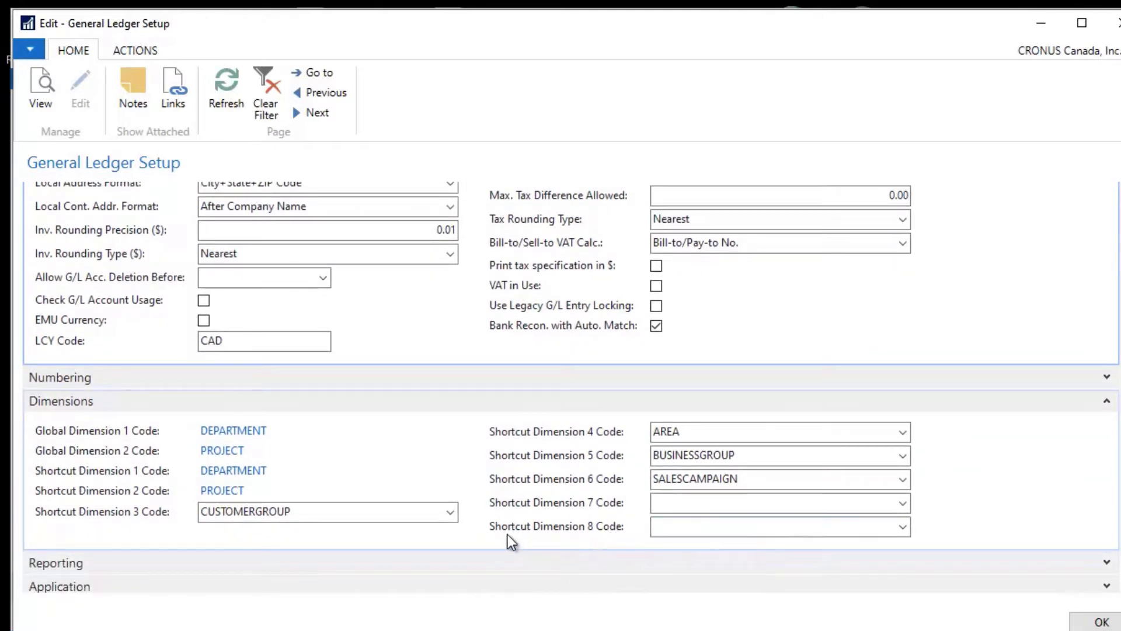
{"action": "mouse_move", "coordinate": [608, 533]}
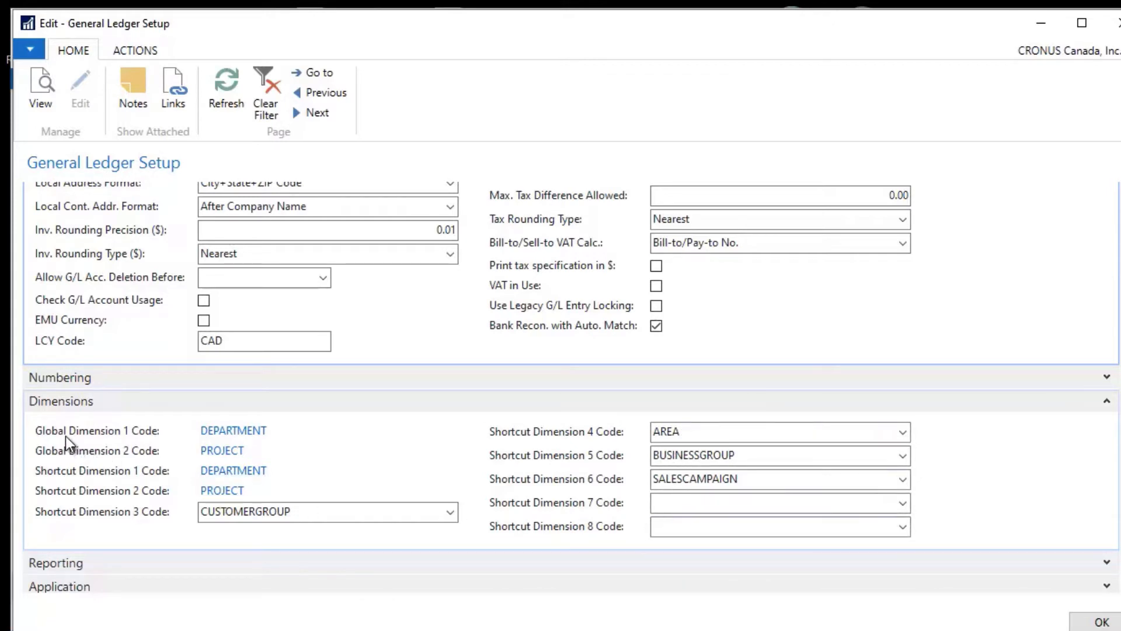
{"action": "mouse_move", "coordinate": [97, 430]}
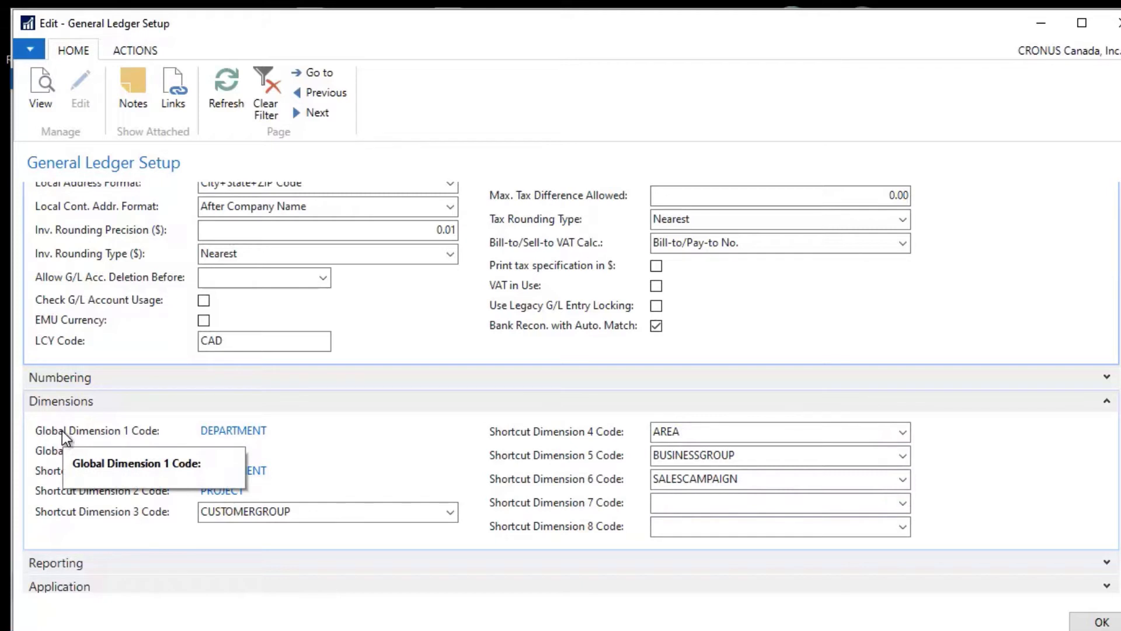
{"action": "mouse_move", "coordinate": [232, 431]}
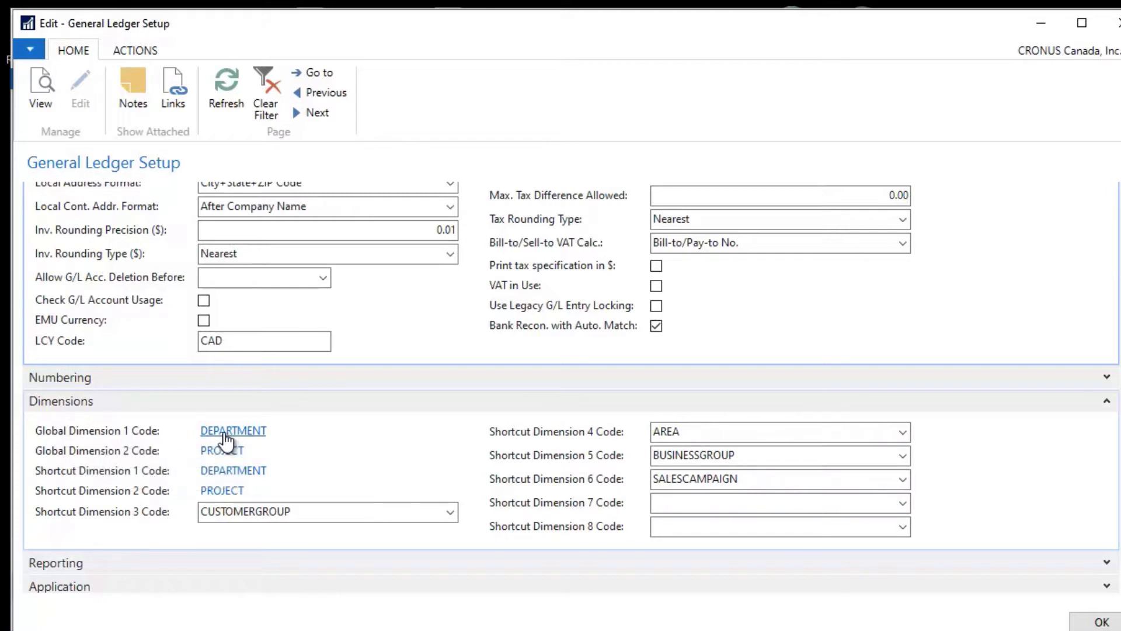
{"action": "mouse_move", "coordinate": [154, 481]}
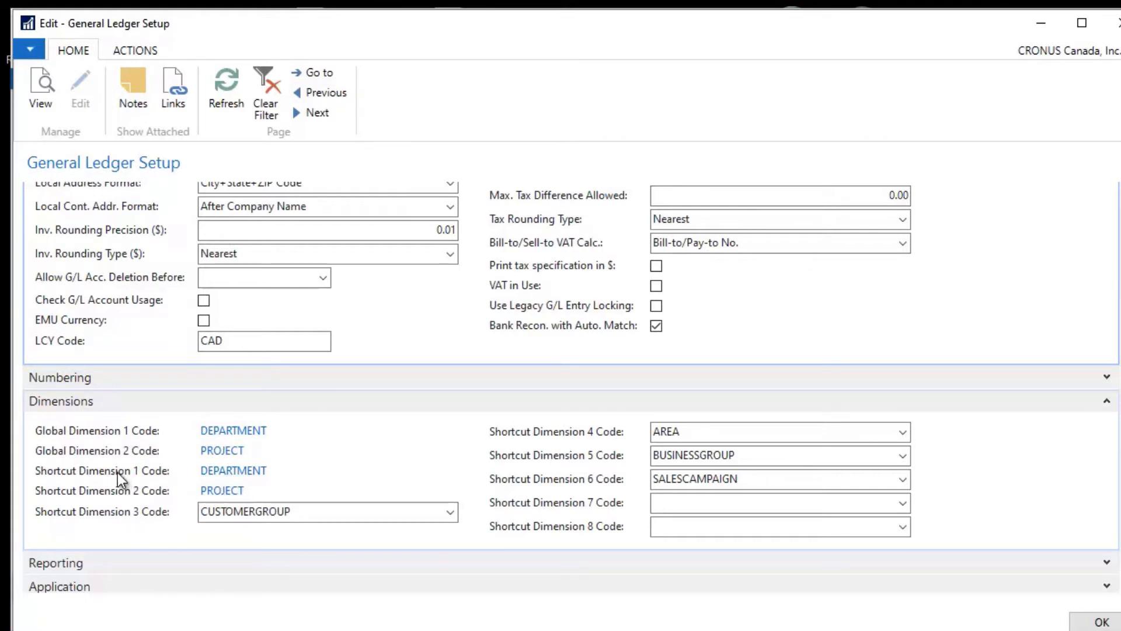
{"action": "mouse_move", "coordinate": [128, 457]}
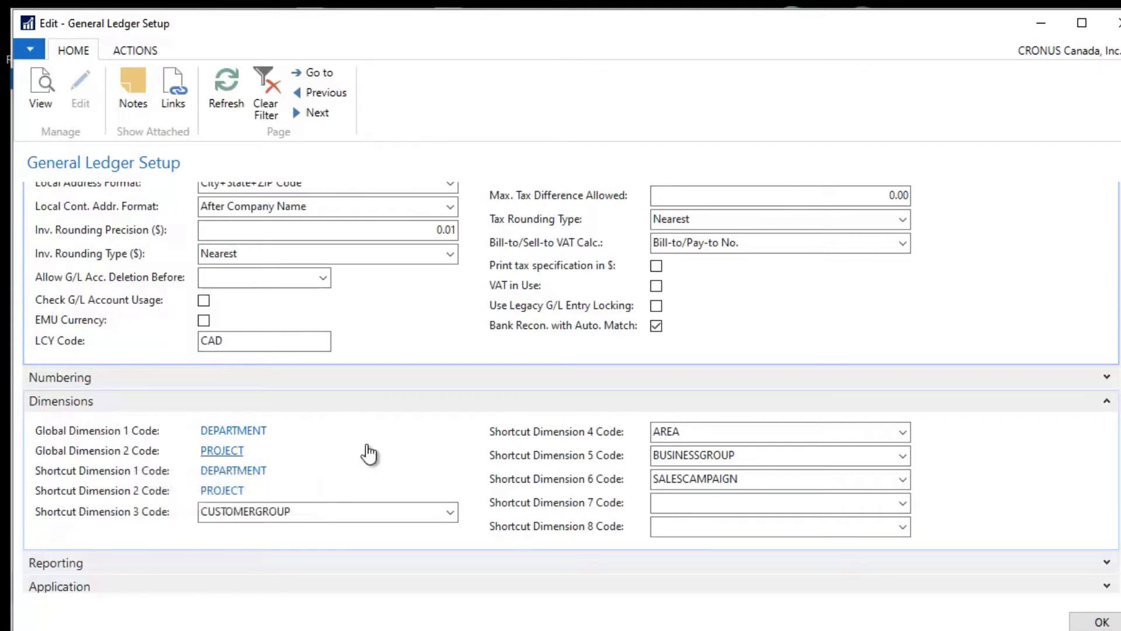
{"action": "mouse_move", "coordinate": [375, 470]}
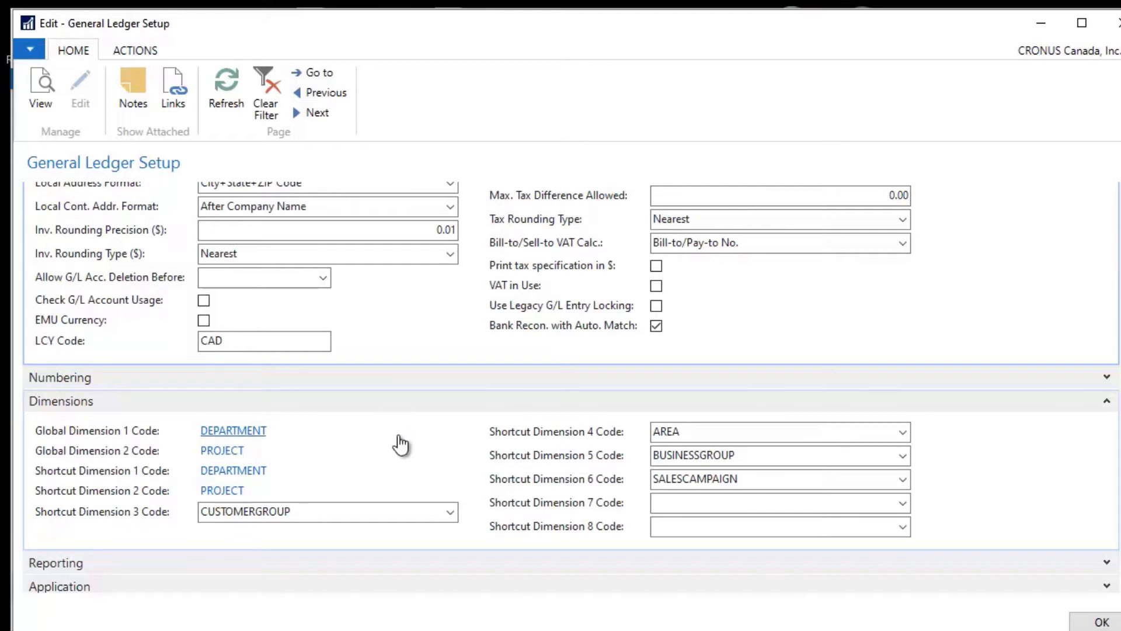
{"action": "mouse_move", "coordinate": [233, 435]}
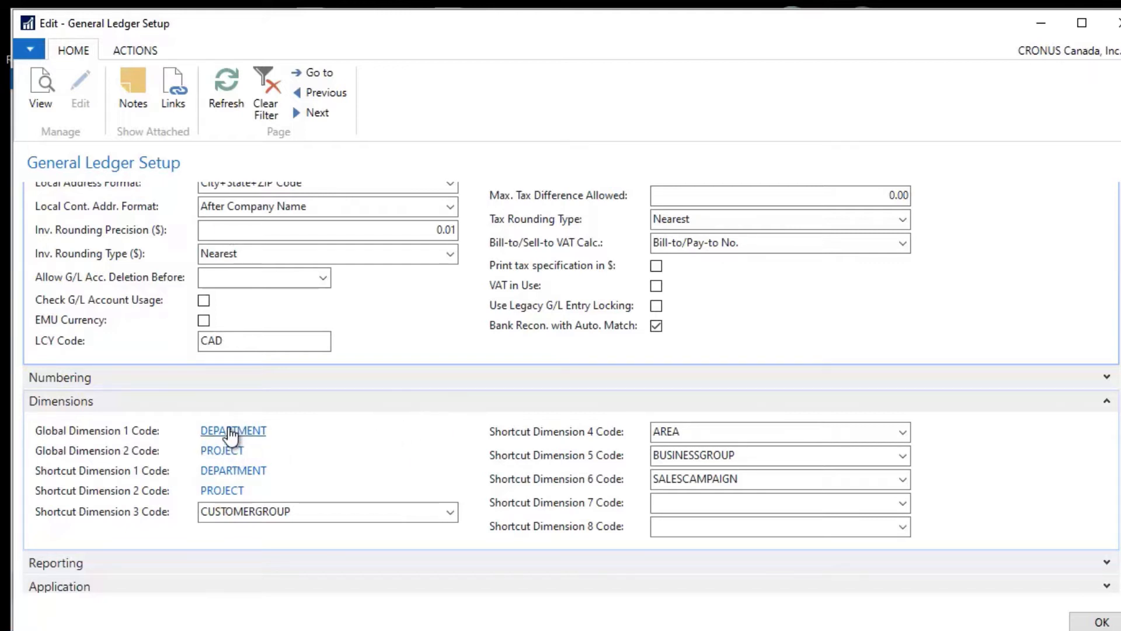
{"action": "mouse_move", "coordinate": [222, 451]}
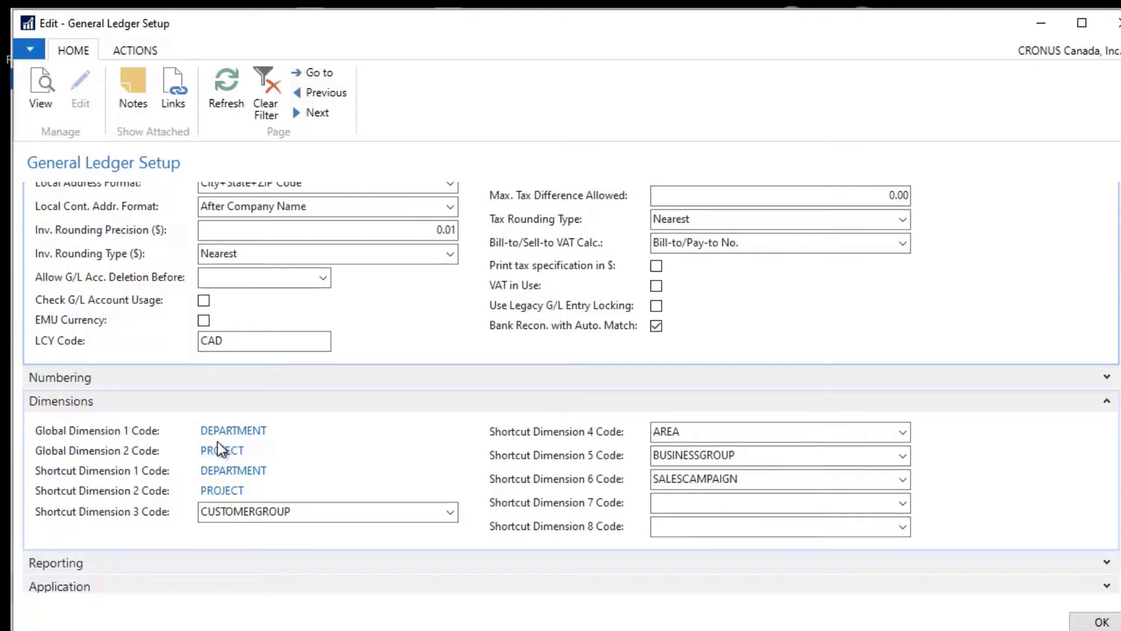
{"action": "mouse_move", "coordinate": [222, 451]}
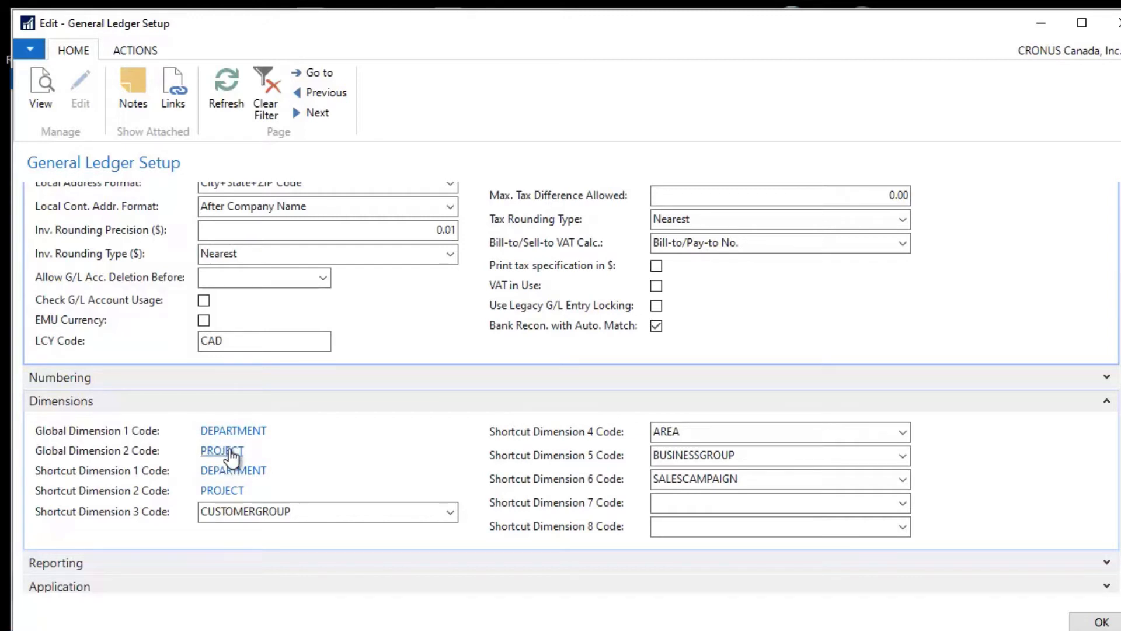
{"action": "mouse_move", "coordinate": [265, 460]}
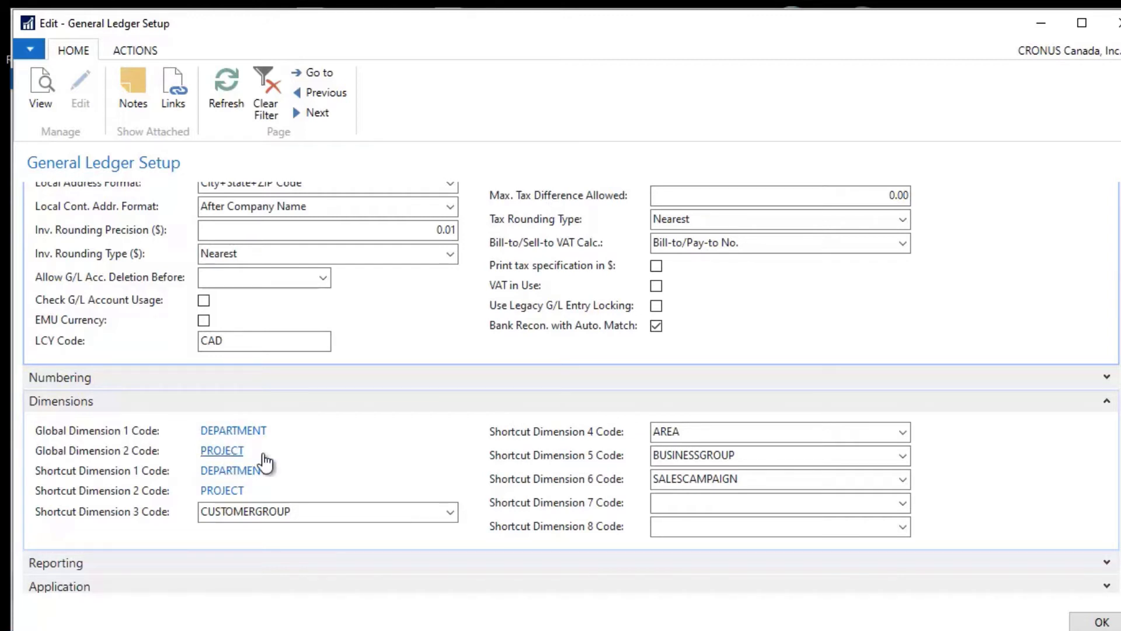
{"action": "mouse_move", "coordinate": [587, 464]}
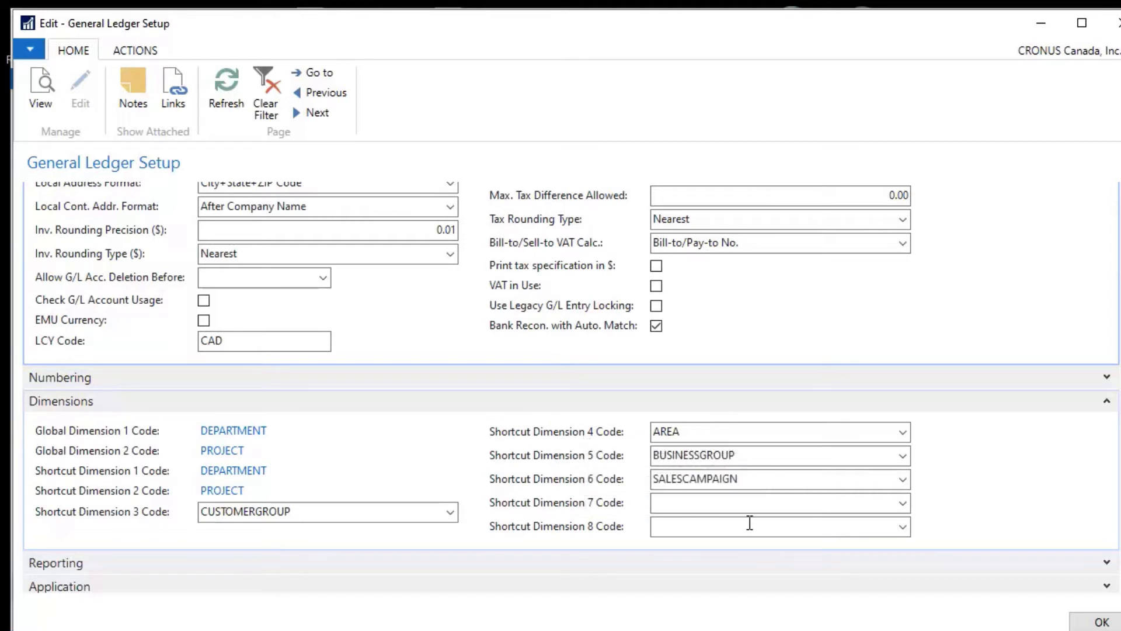
{"action": "mouse_move", "coordinate": [1000, 492]}
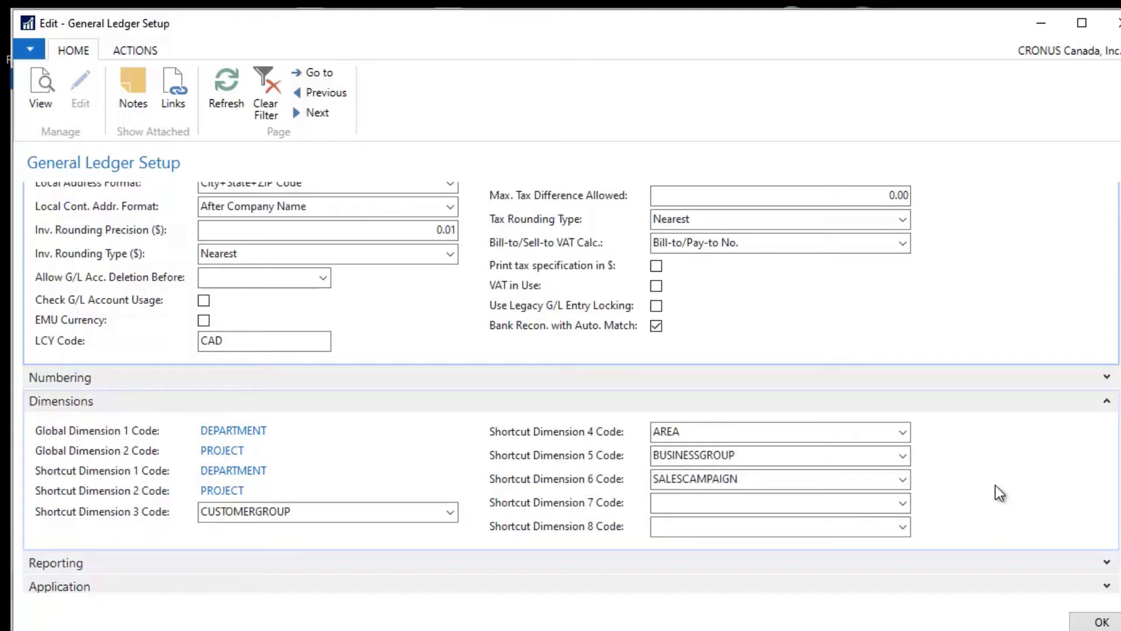
{"action": "mouse_move", "coordinate": [992, 488]}
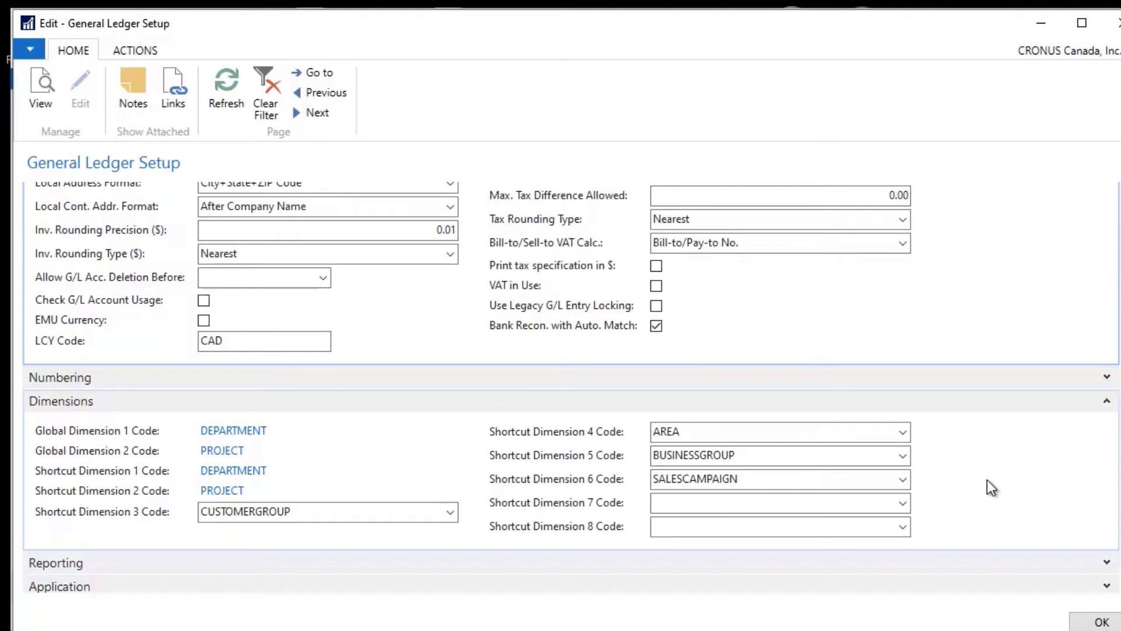
{"action": "mouse_move", "coordinate": [1001, 480]}
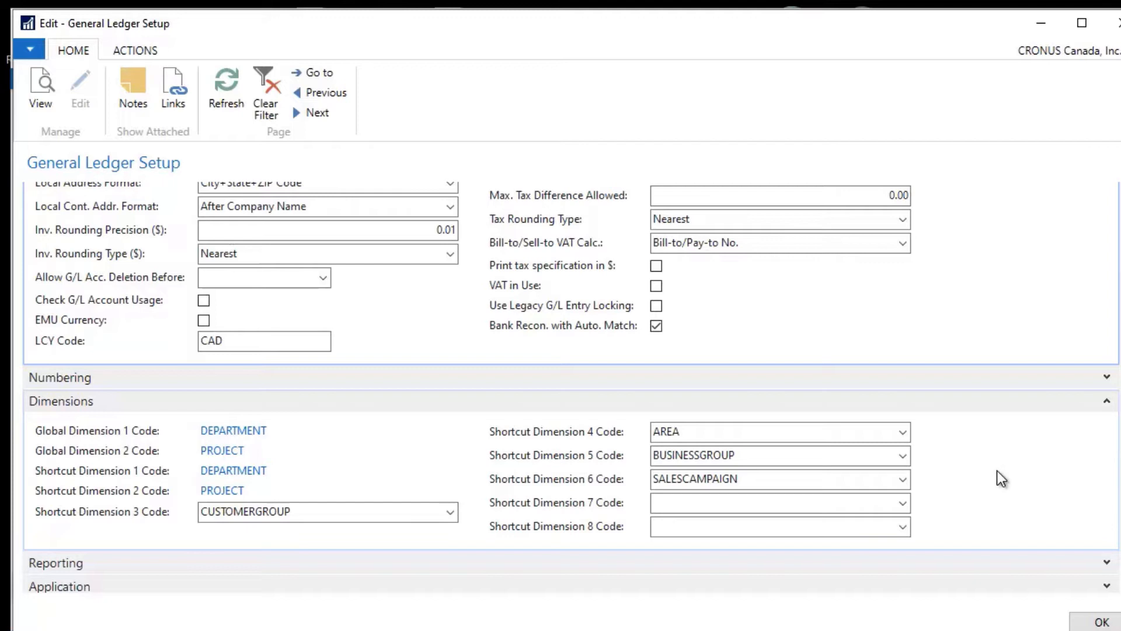
{"action": "mouse_move", "coordinate": [234, 430]}
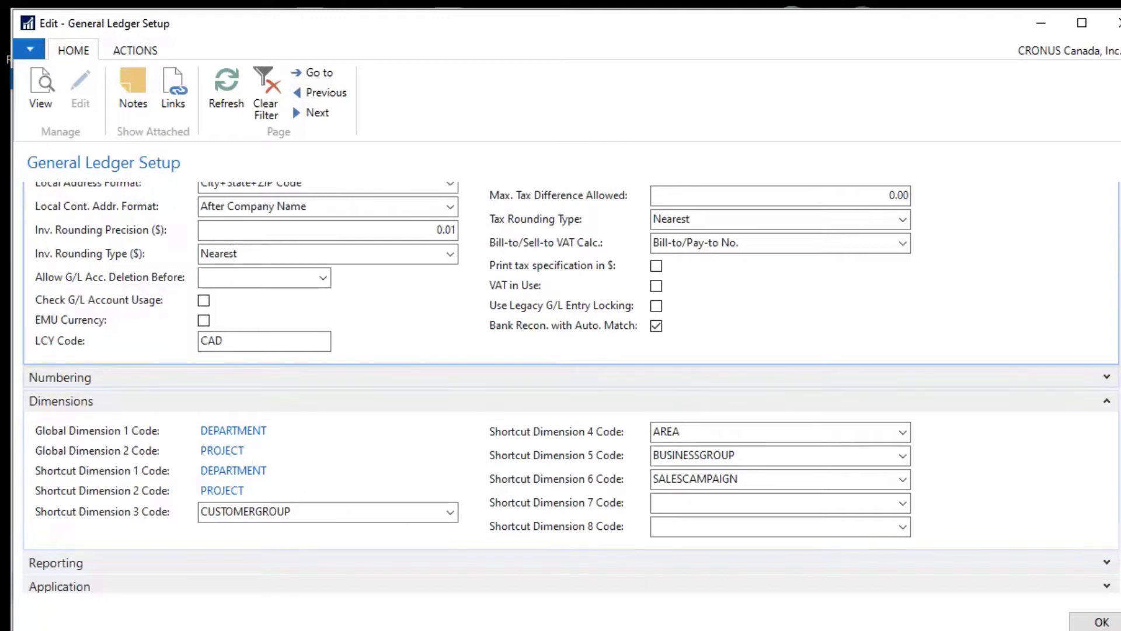
{"action": "mouse_move", "coordinate": [1062, 481]}
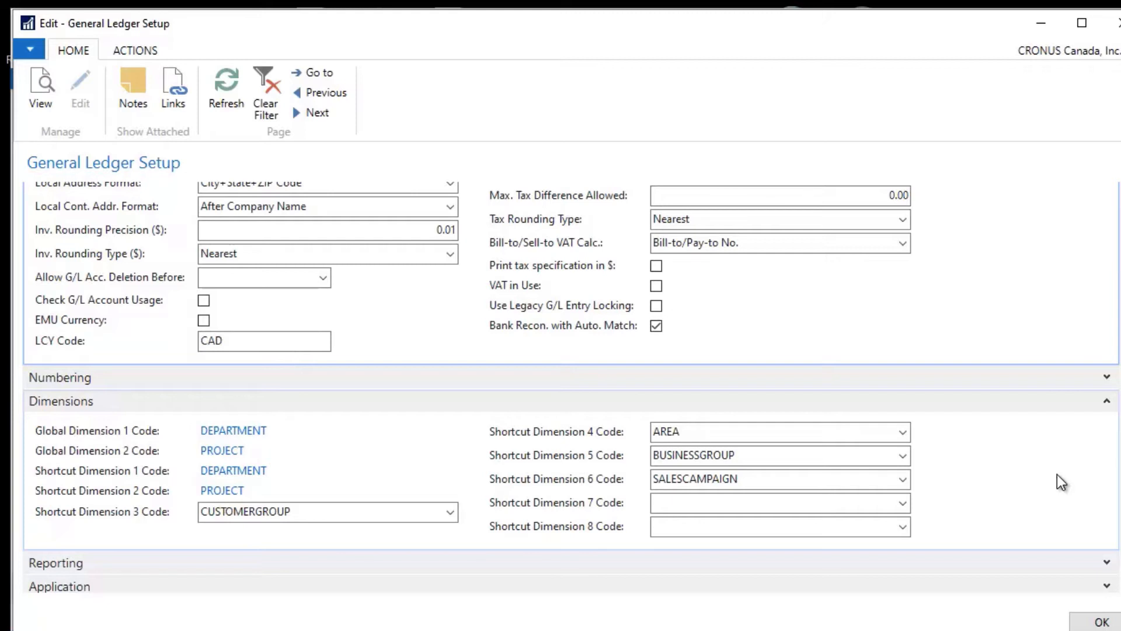
{"action": "mouse_move", "coordinate": [240, 435]}
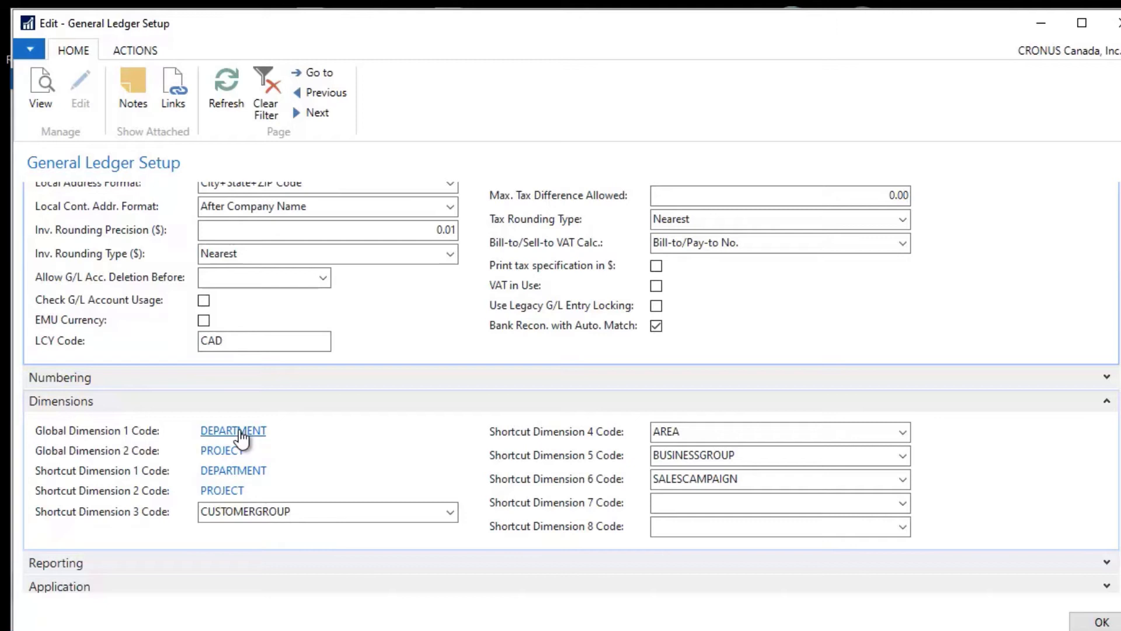
{"action": "mouse_move", "coordinate": [324, 432]}
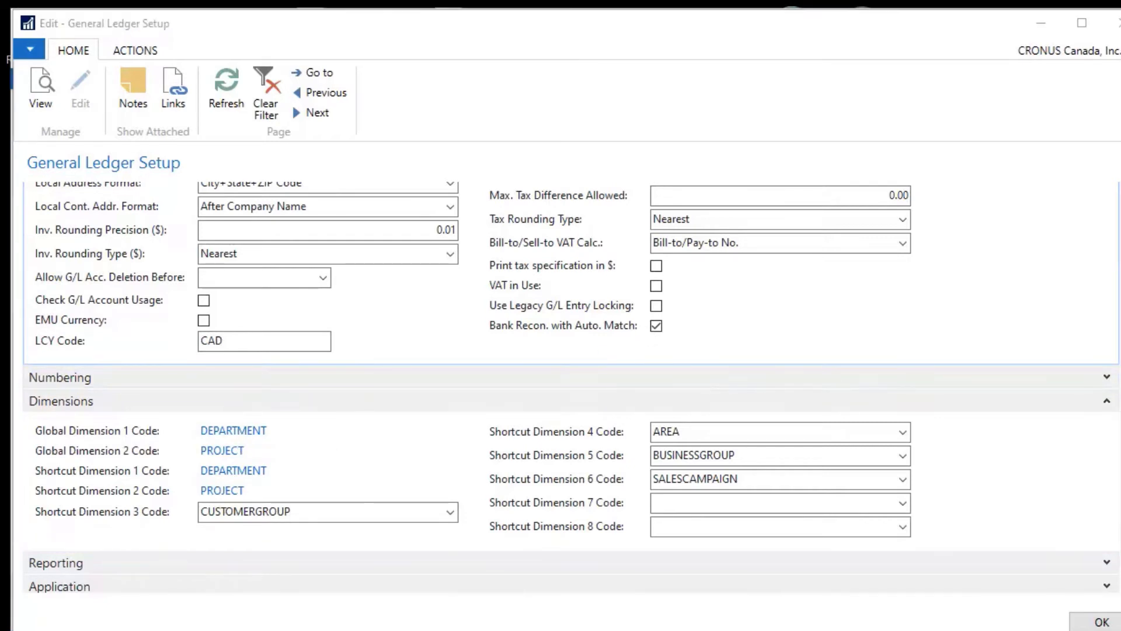
{"action": "mouse_move", "coordinate": [446, 529]}
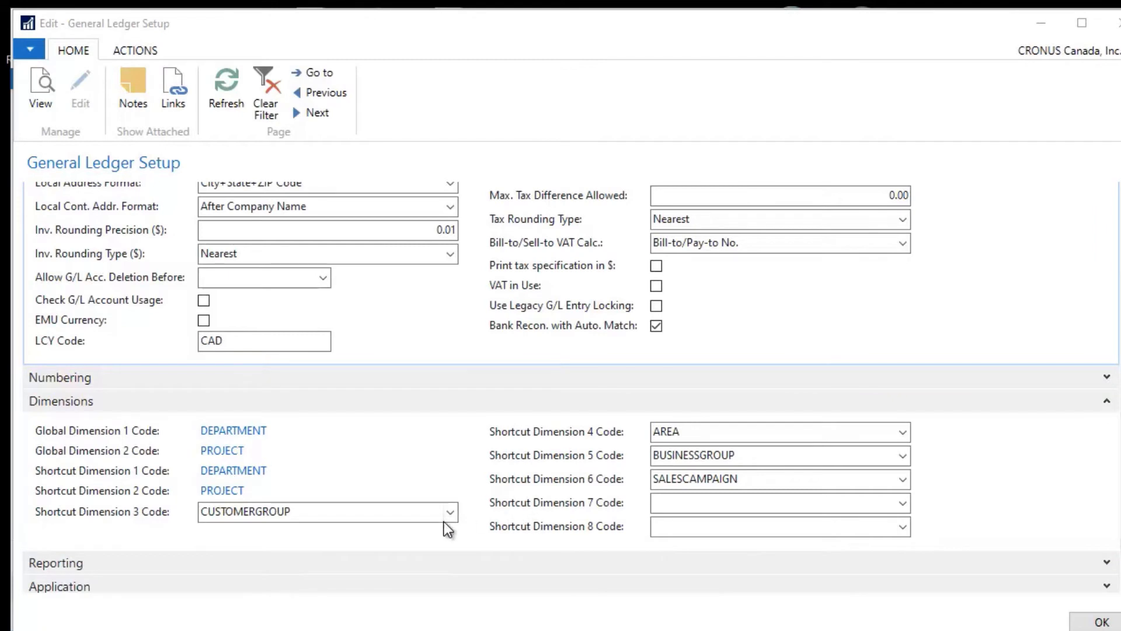
{"action": "mouse_move", "coordinate": [148, 521]}
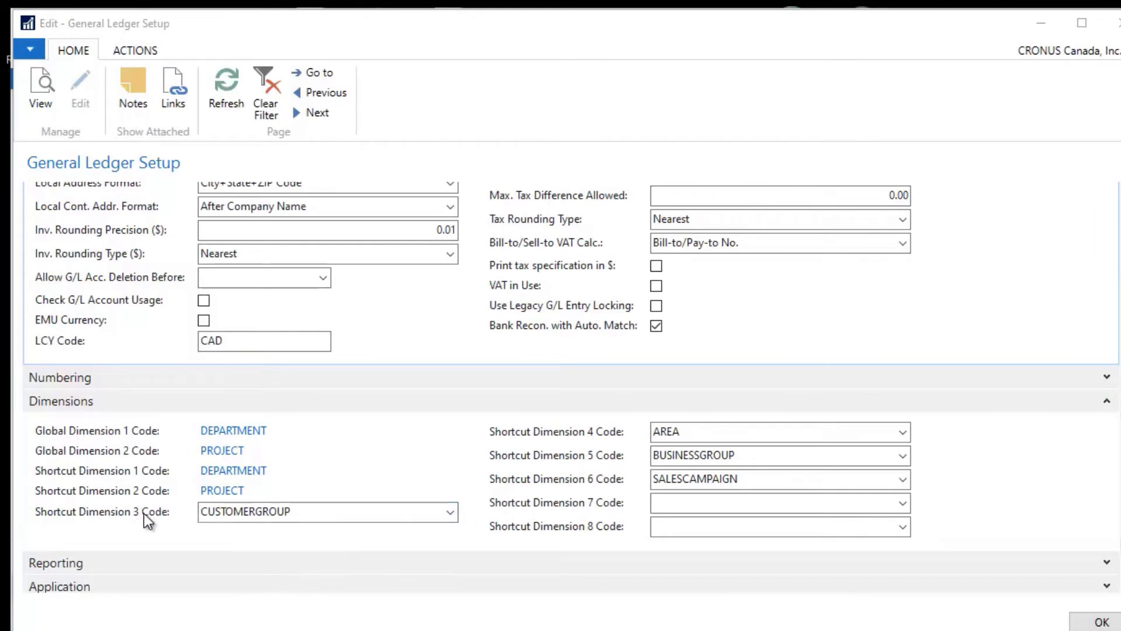
{"action": "mouse_move", "coordinate": [820, 515]}
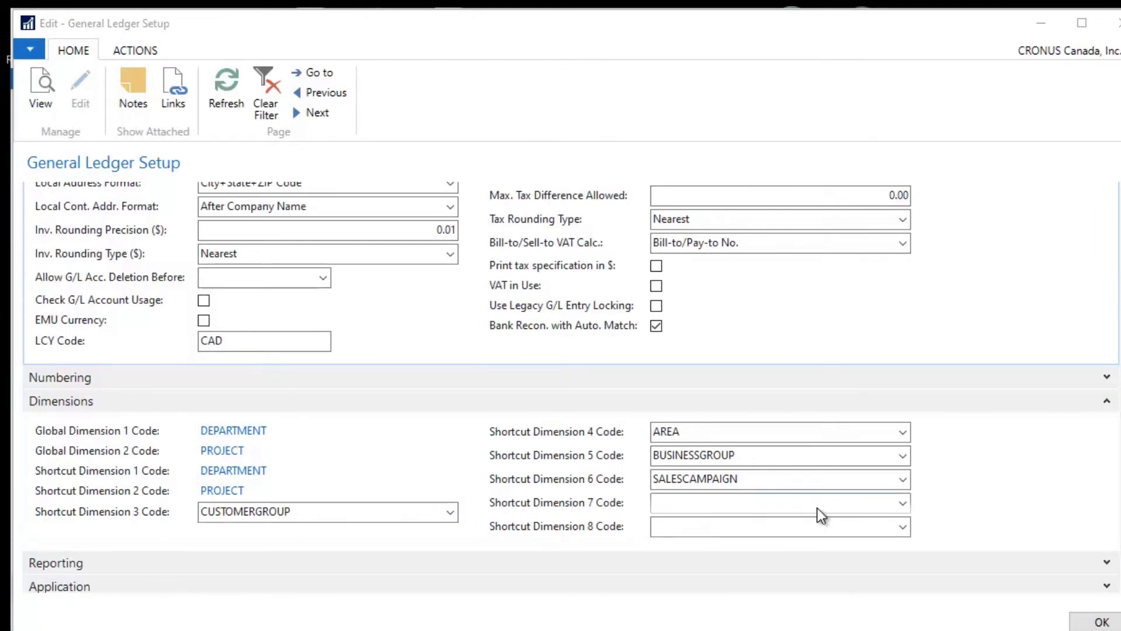
{"action": "left_click", "coordinate": [903, 503]}
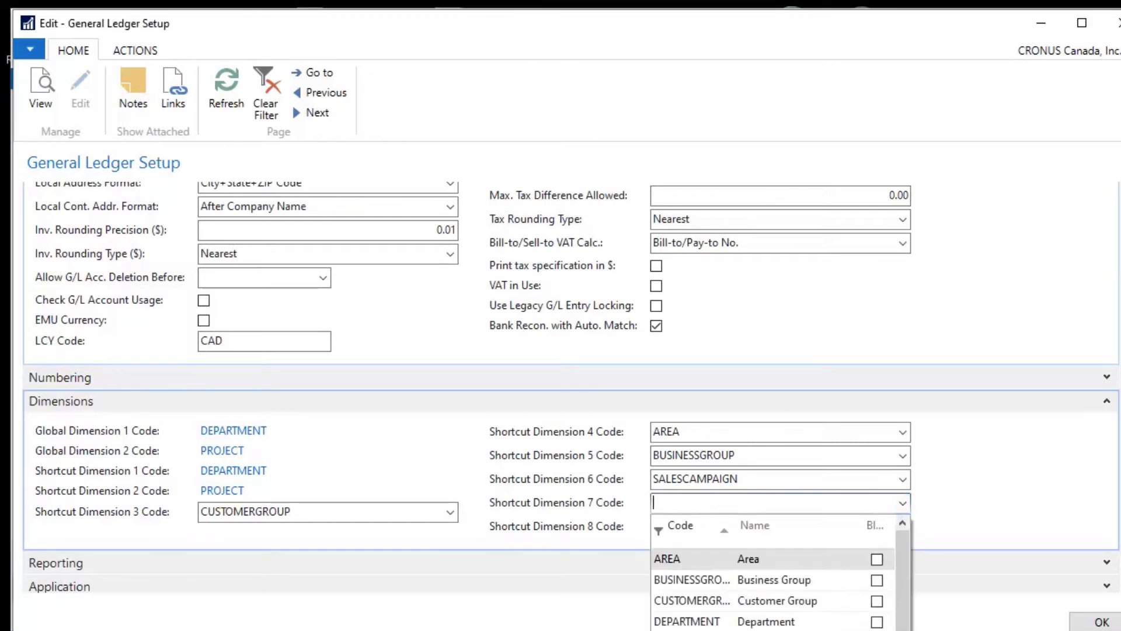
{"action": "left_click", "coordinate": [966, 461]}
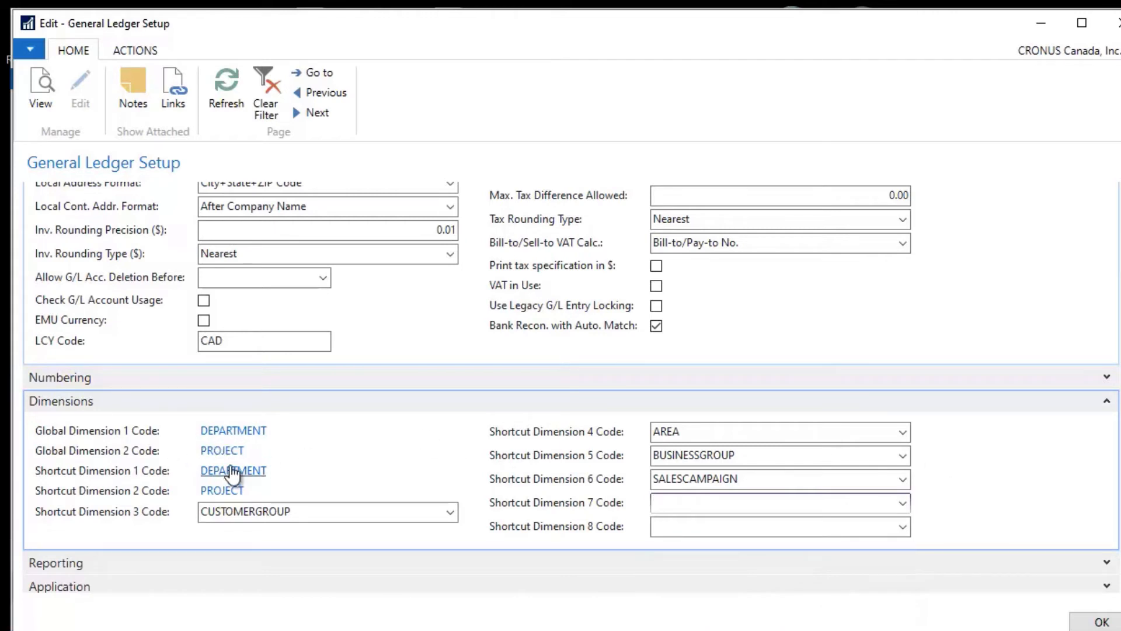
{"action": "mouse_move", "coordinate": [226, 493]}
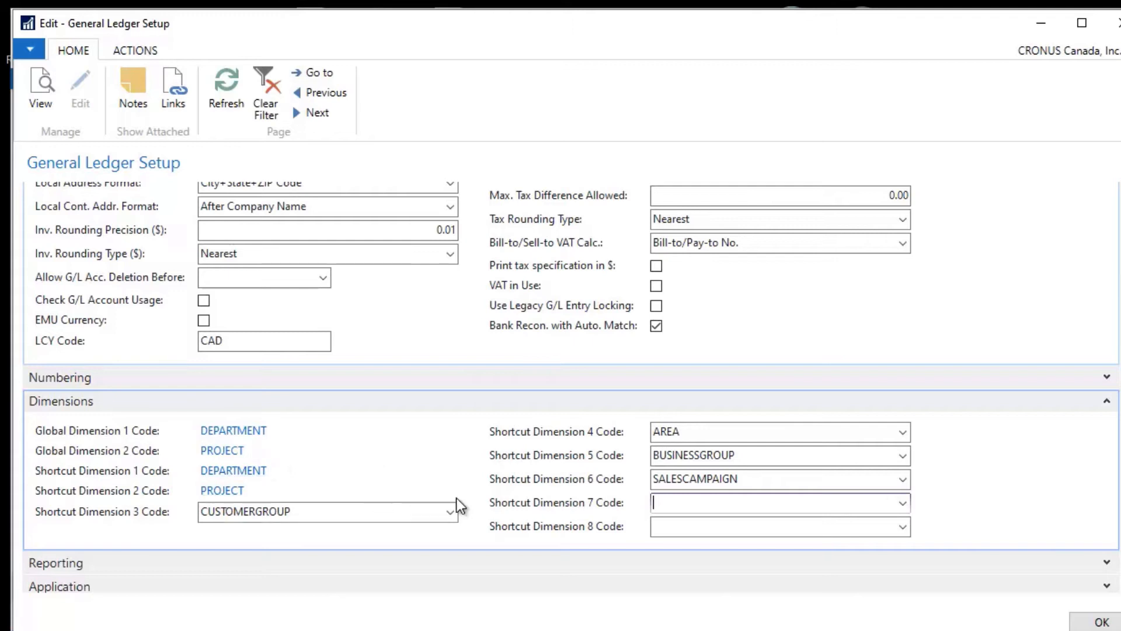
{"action": "mouse_move", "coordinate": [440, 441]}
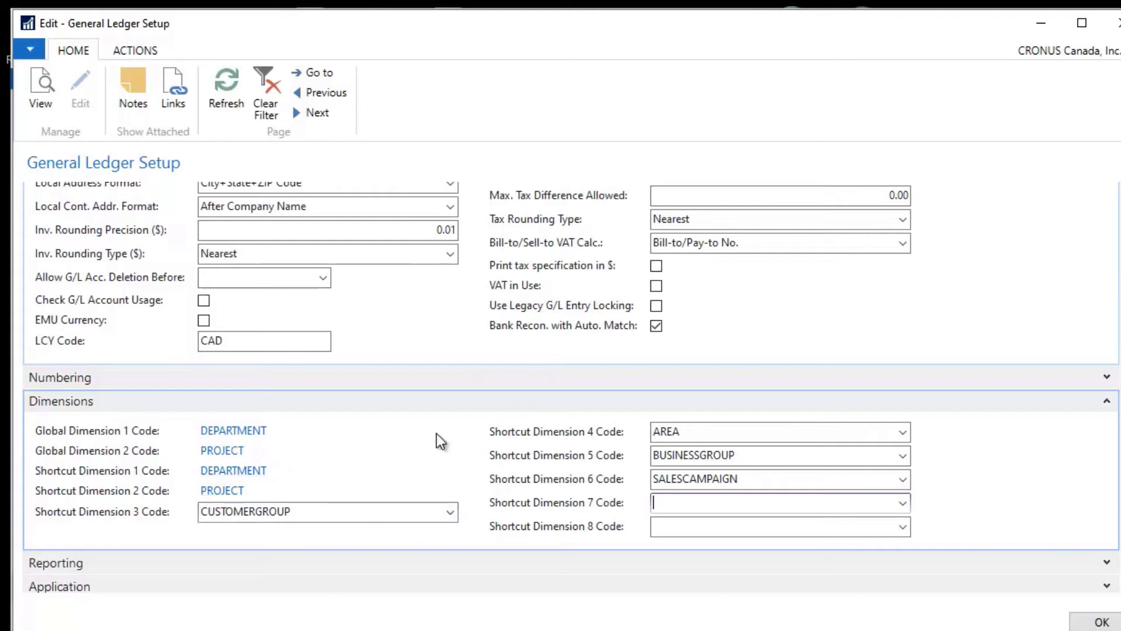
{"action": "mouse_move", "coordinate": [237, 435]}
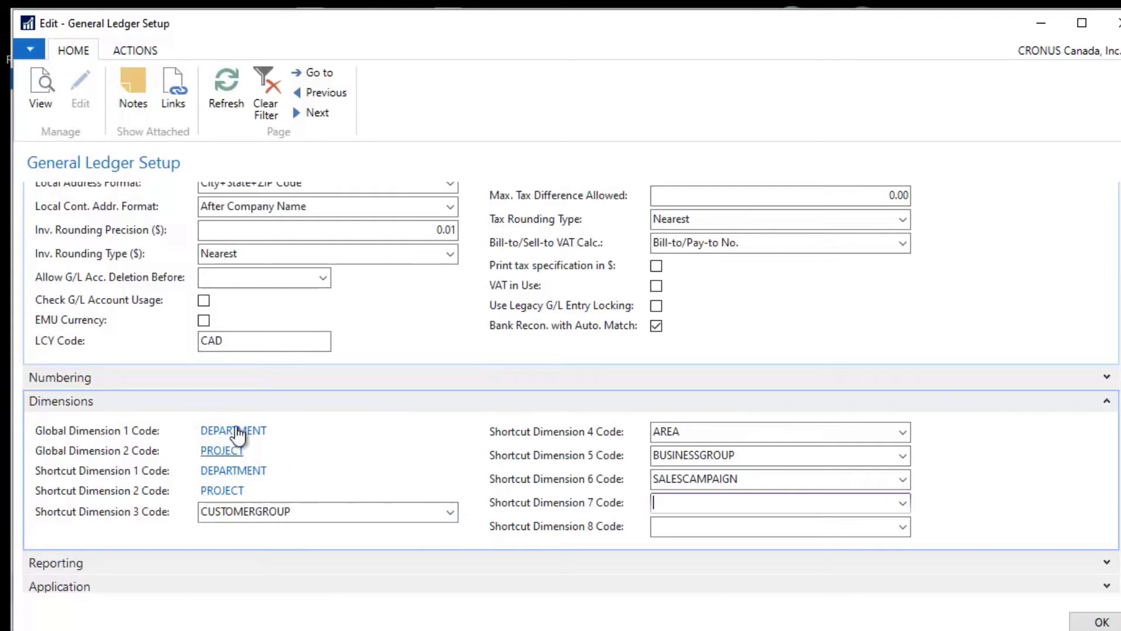
{"action": "mouse_move", "coordinate": [139, 50]}
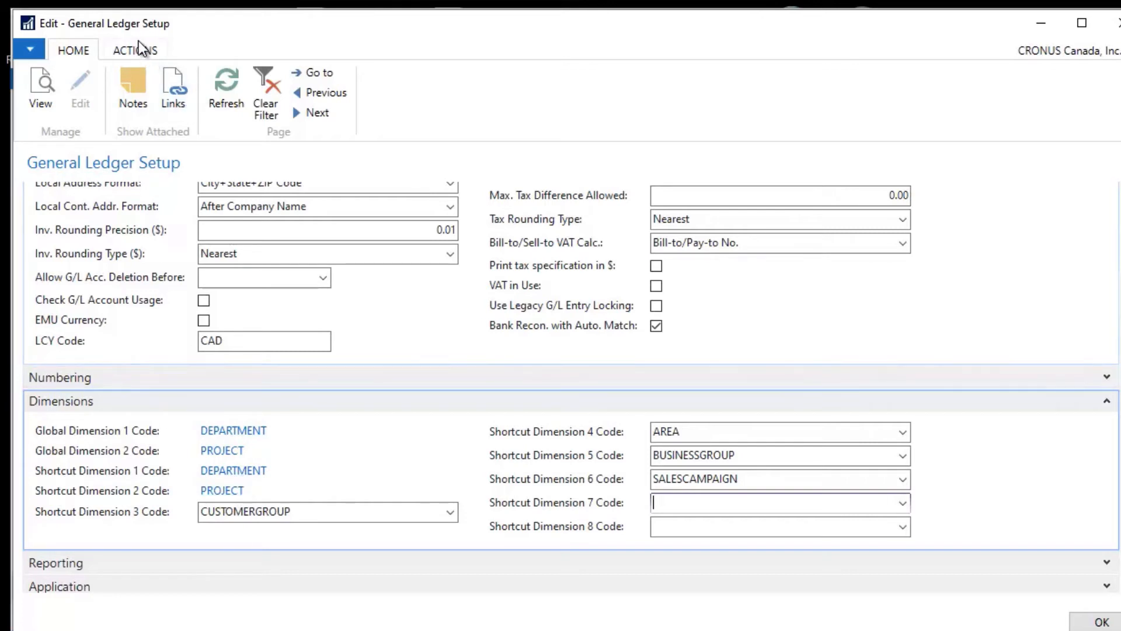
{"action": "left_click", "coordinate": [134, 50]}
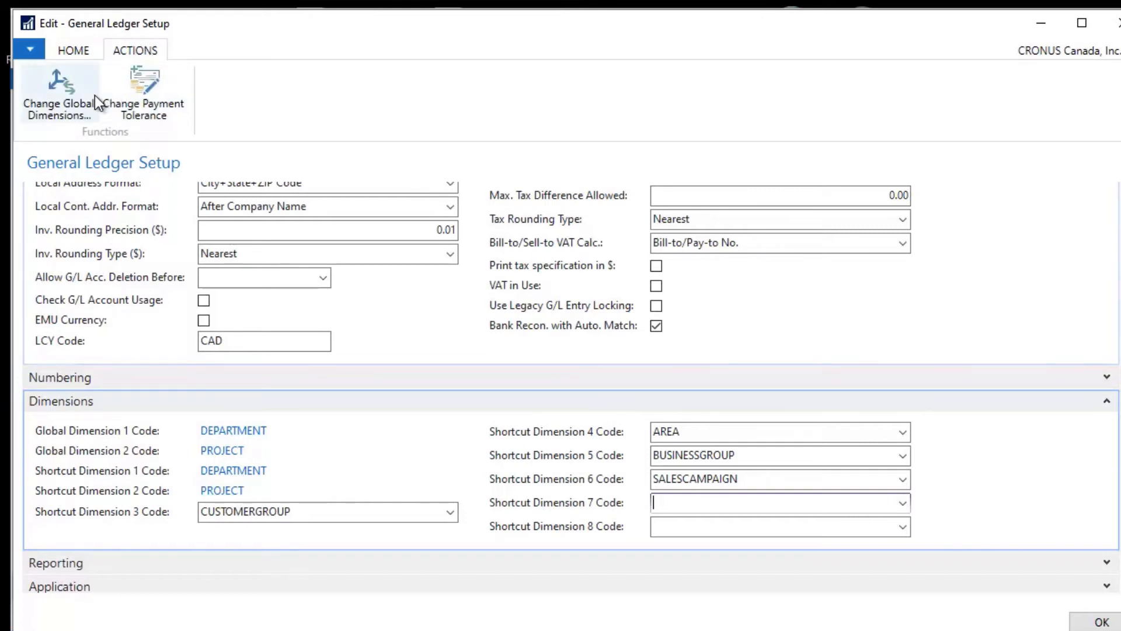
{"action": "left_click", "coordinate": [58, 97]}
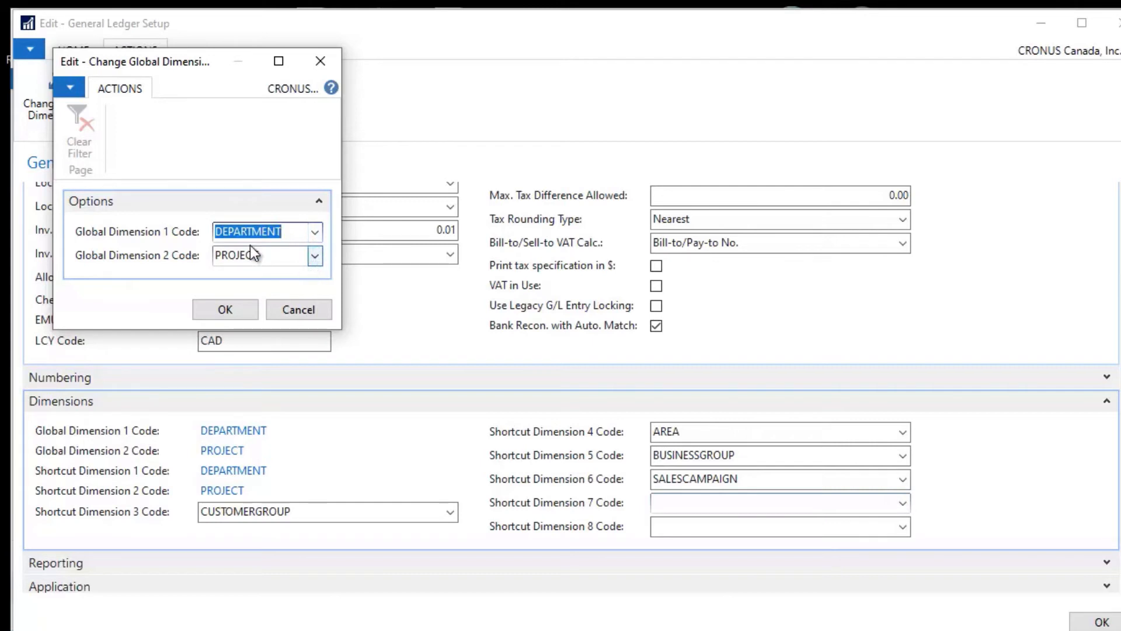
{"action": "mouse_move", "coordinate": [282, 290]}
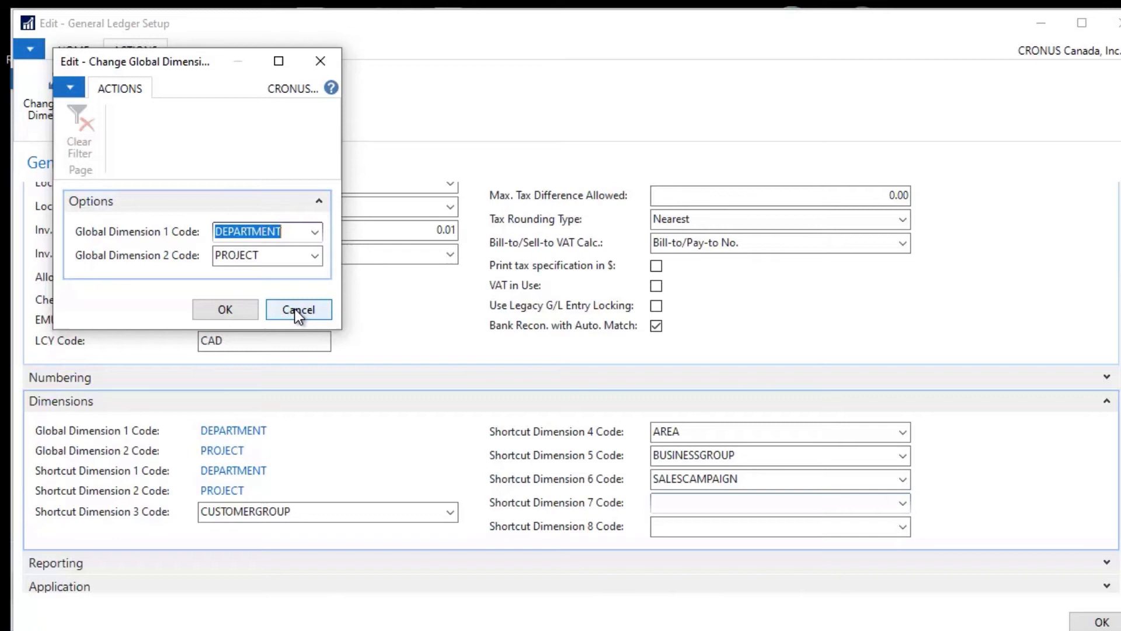
{"action": "left_click", "coordinate": [298, 308]}
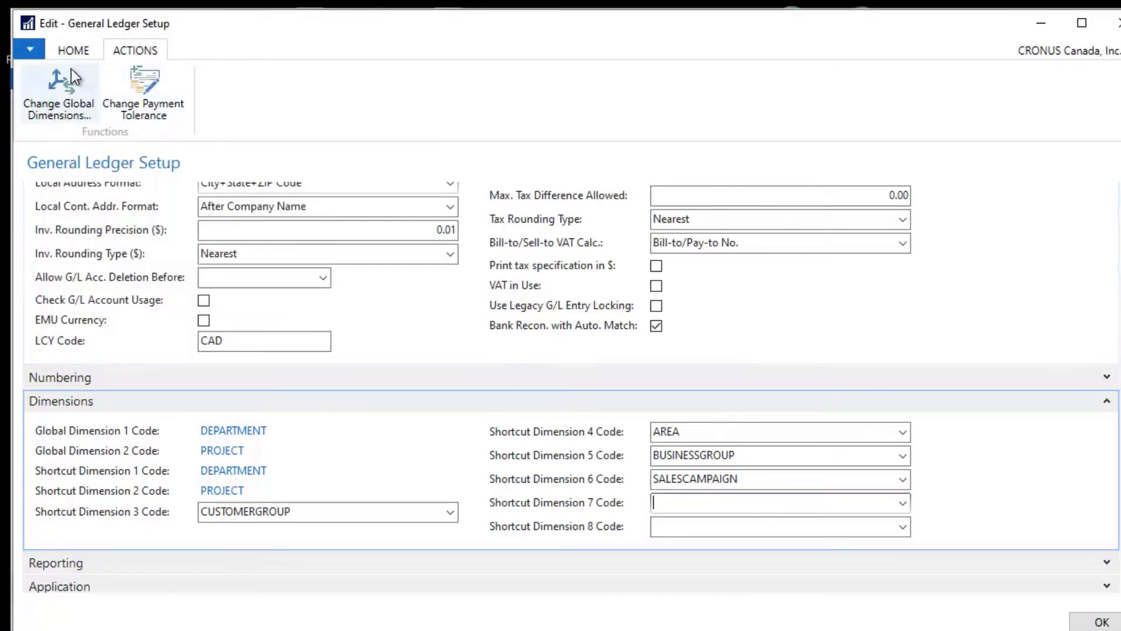
{"action": "mouse_move", "coordinate": [59, 97]}
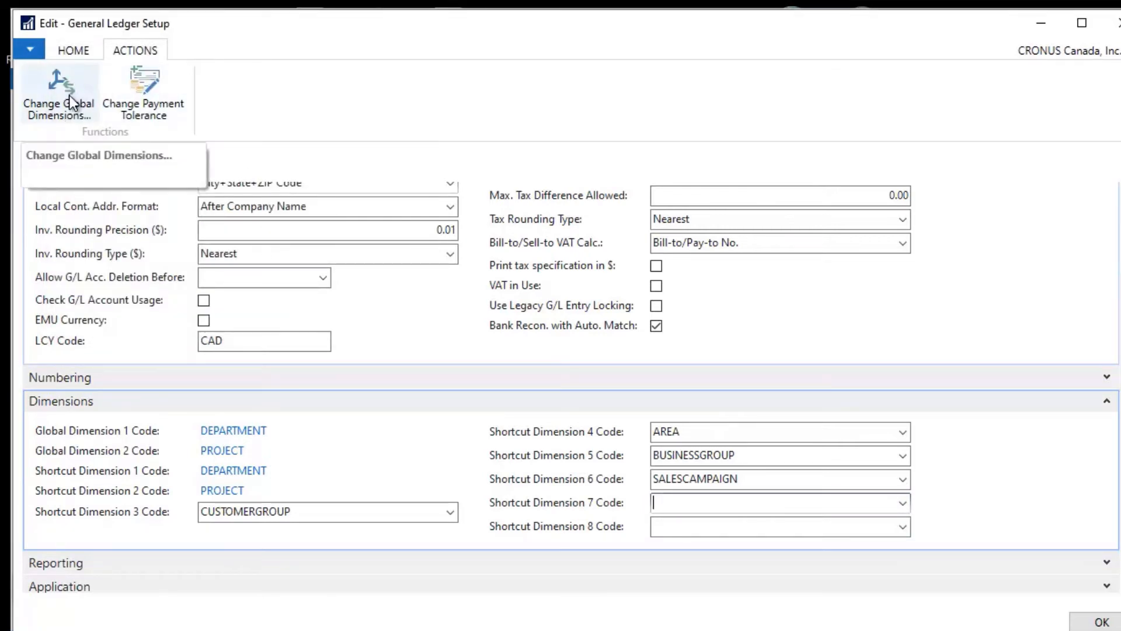
{"action": "left_click", "coordinate": [73, 51]}
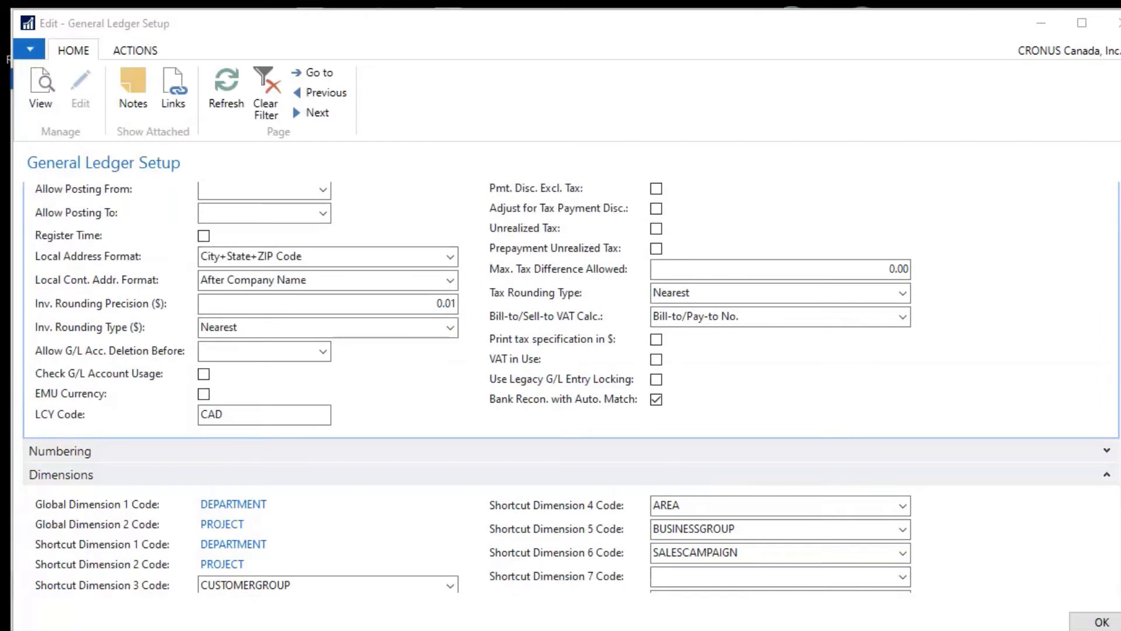
{"action": "mouse_move", "coordinate": [458, 168]}
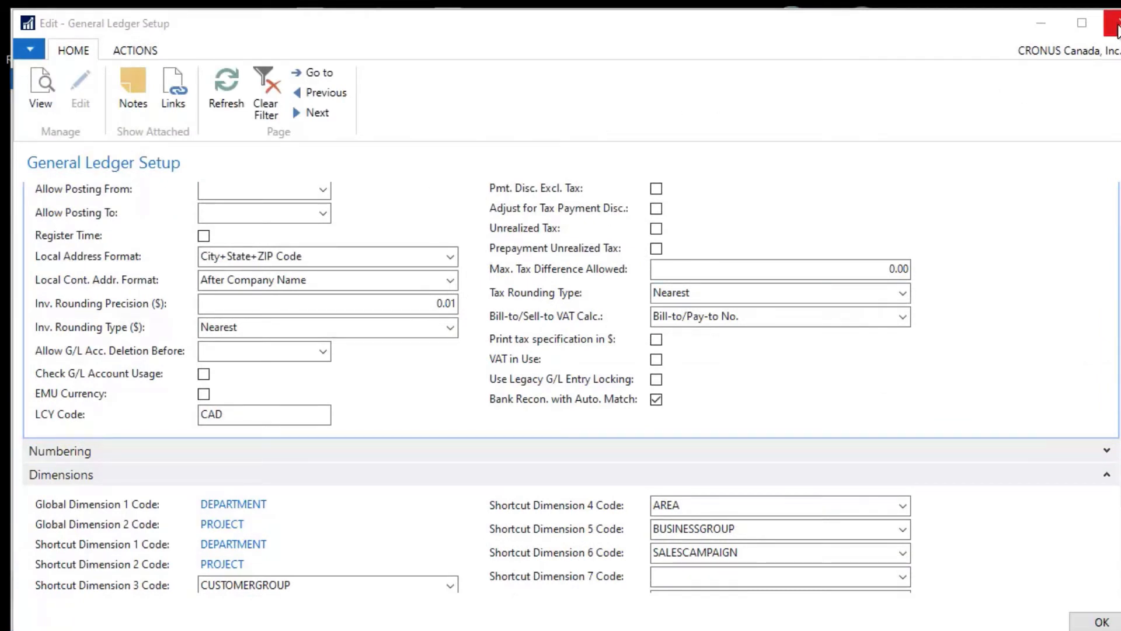
Step: Leave General Ledger Setup and reach the Chart of Accounts via Financial Management > General Ledger
{"action": "left_click", "coordinate": [1112, 23]}
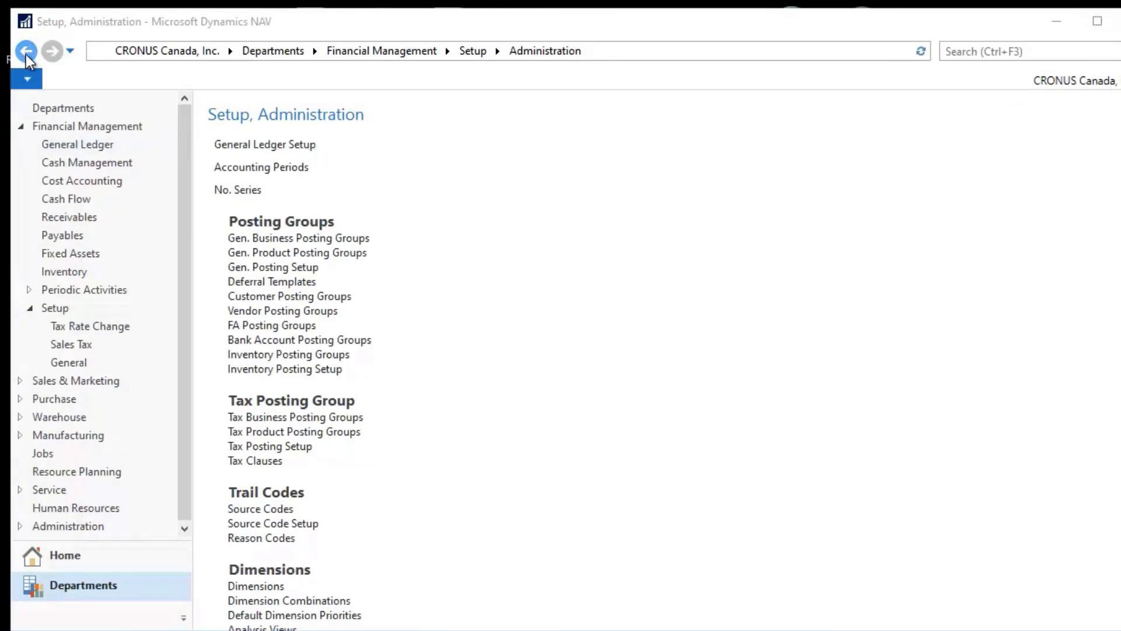
{"action": "left_click", "coordinate": [25, 50]}
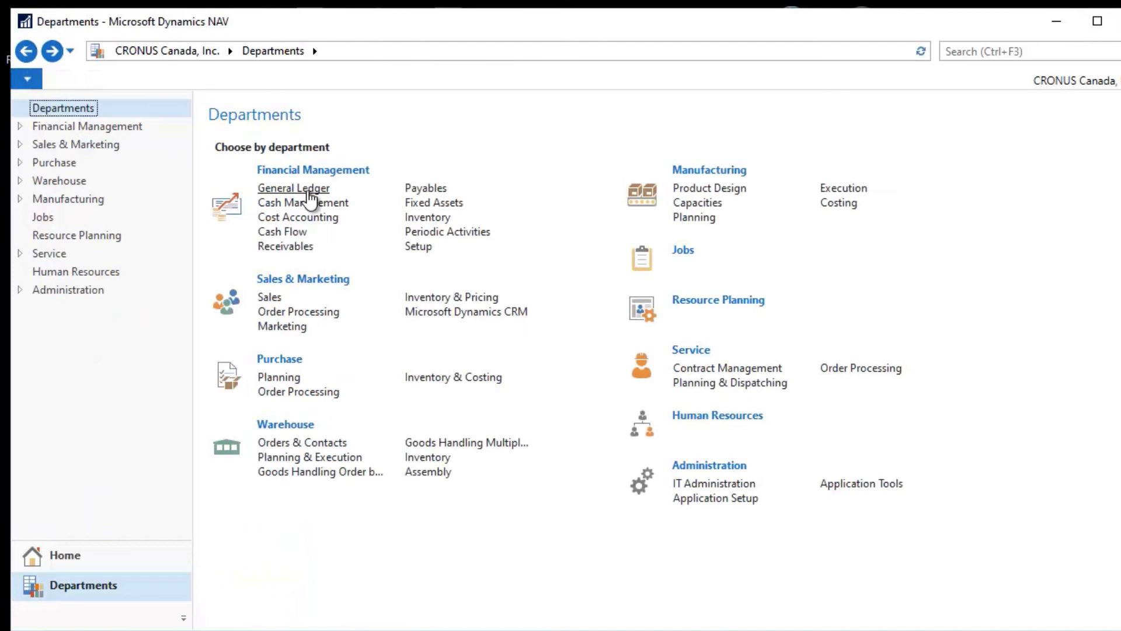
{"action": "left_click", "coordinate": [294, 188]}
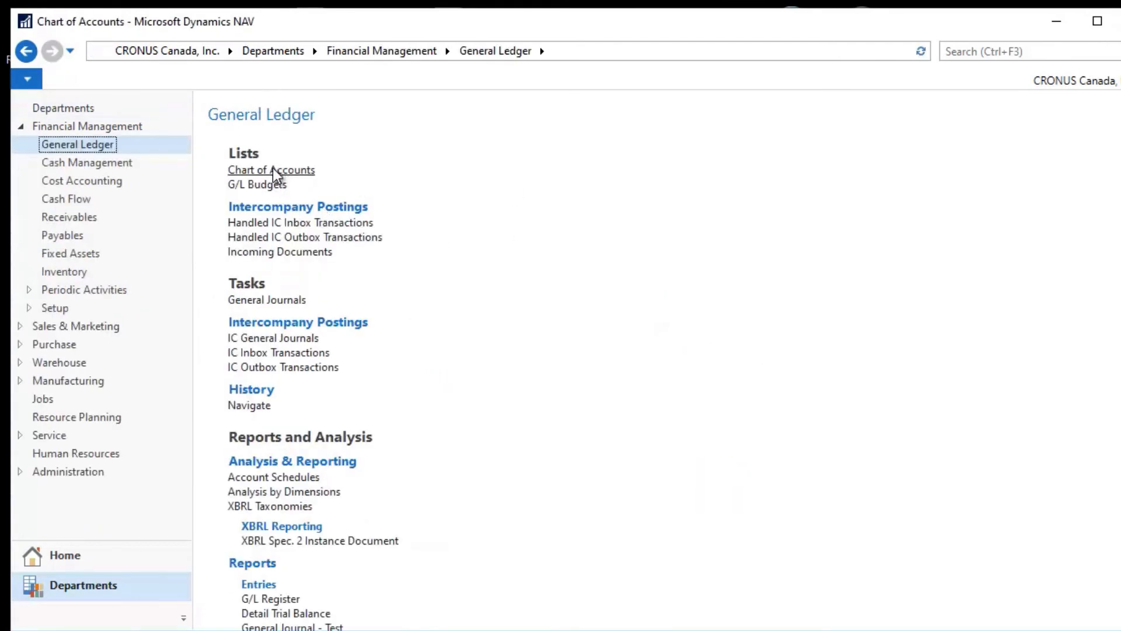
{"action": "left_click", "coordinate": [270, 169]}
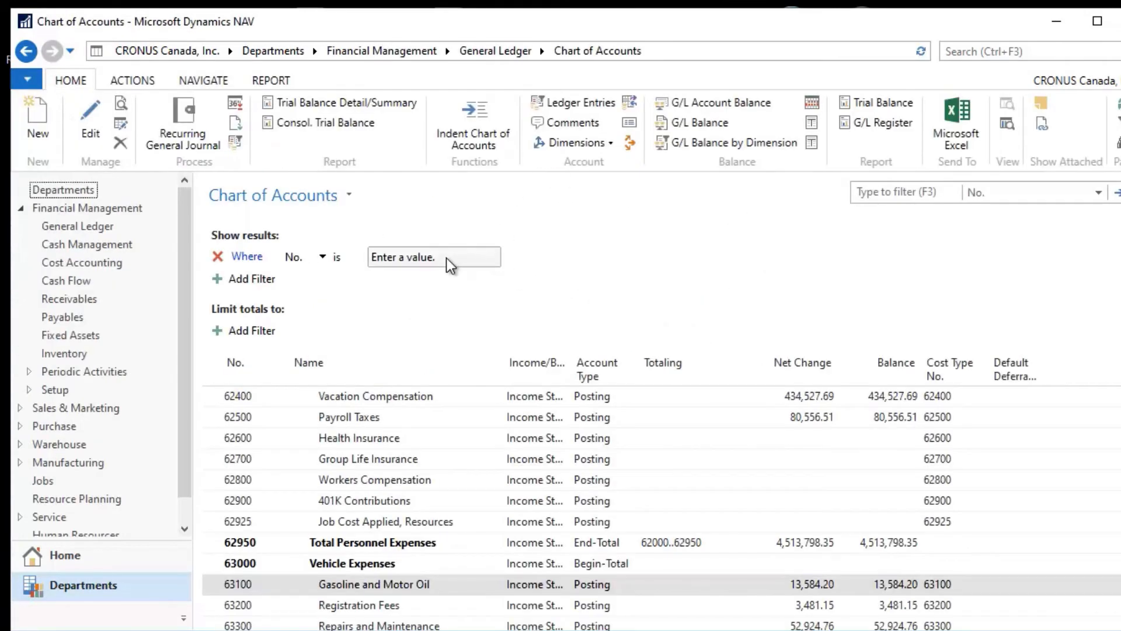
Step: Filter the Chart of Accounts No. field to 60000.. to show only expense accounts
{"action": "left_click", "coordinate": [429, 257]}
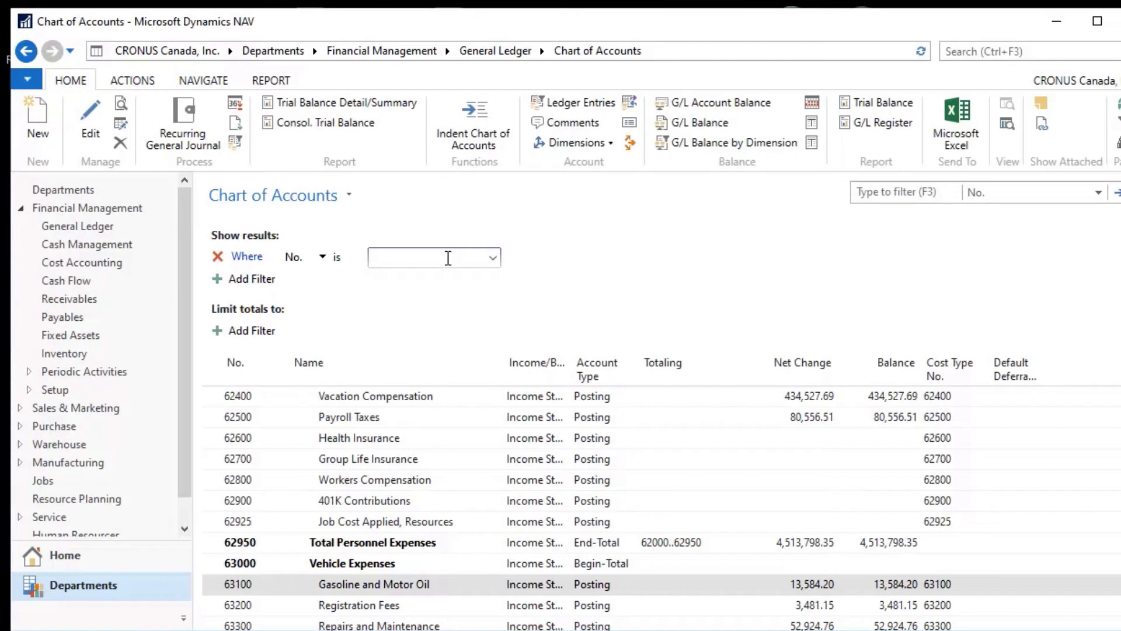
{"action": "type", "text": "60000.."}
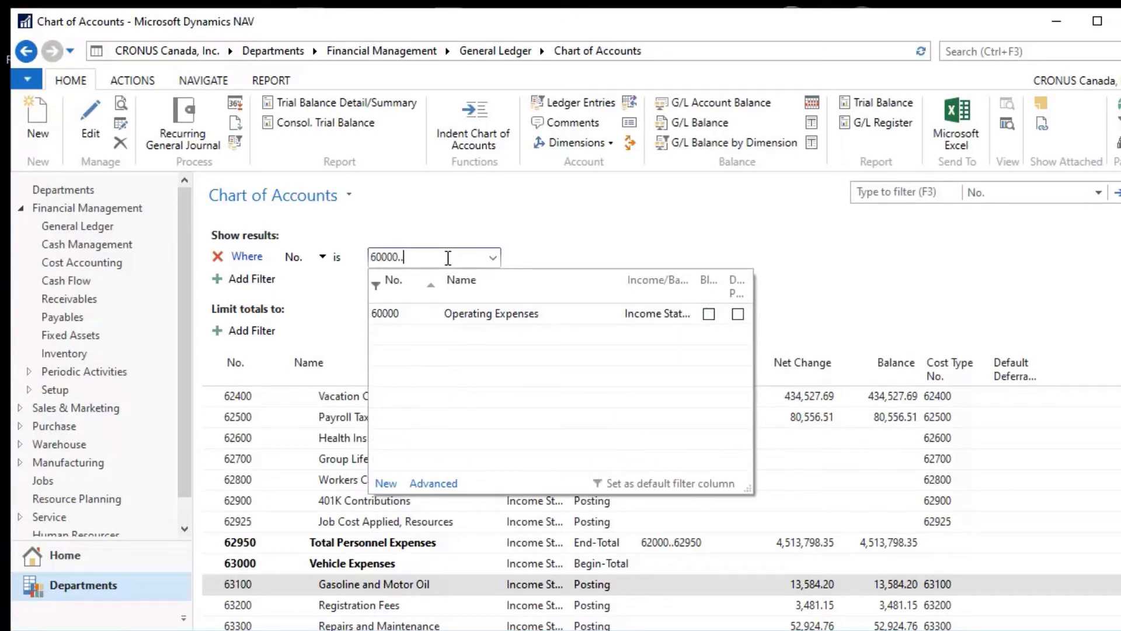
{"action": "left_click", "coordinate": [489, 236]}
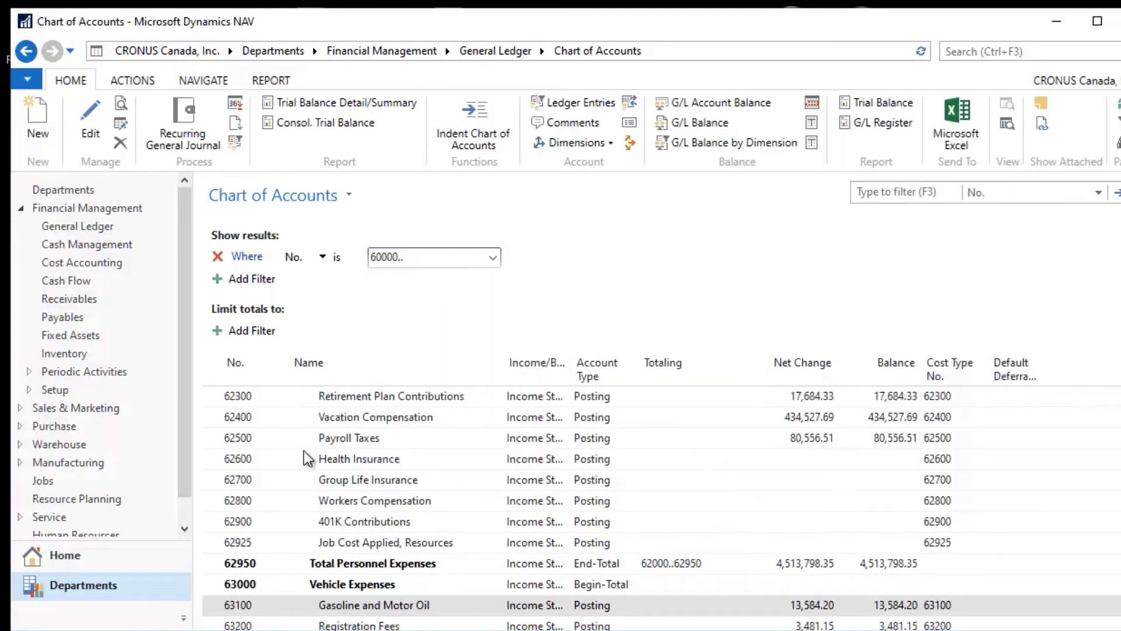
{"action": "mouse_move", "coordinate": [912, 518]}
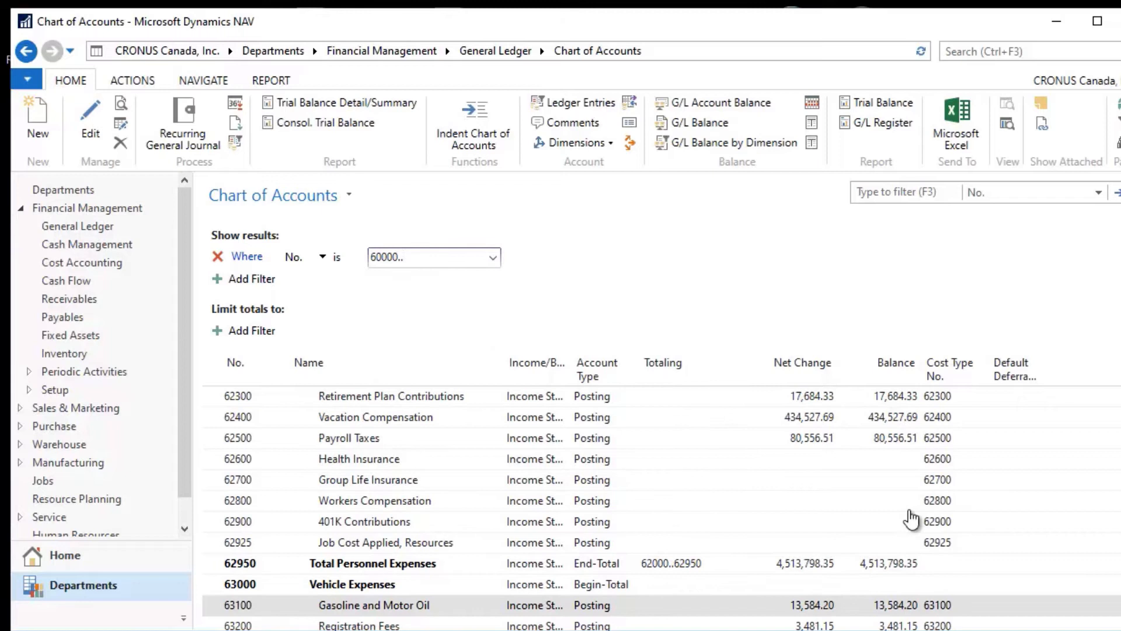
{"action": "left_click", "coordinate": [429, 257]}
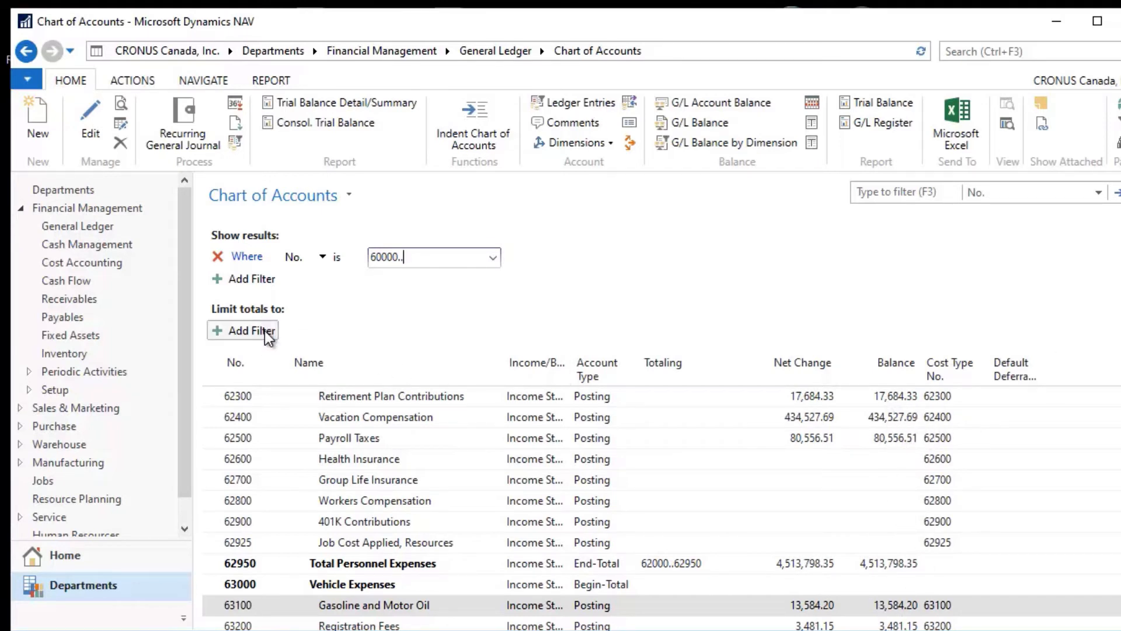
Step: Limit totals with Department Filter = SALES and drill into Payroll Taxes' SALES balance entries
{"action": "left_click", "coordinate": [250, 331]}
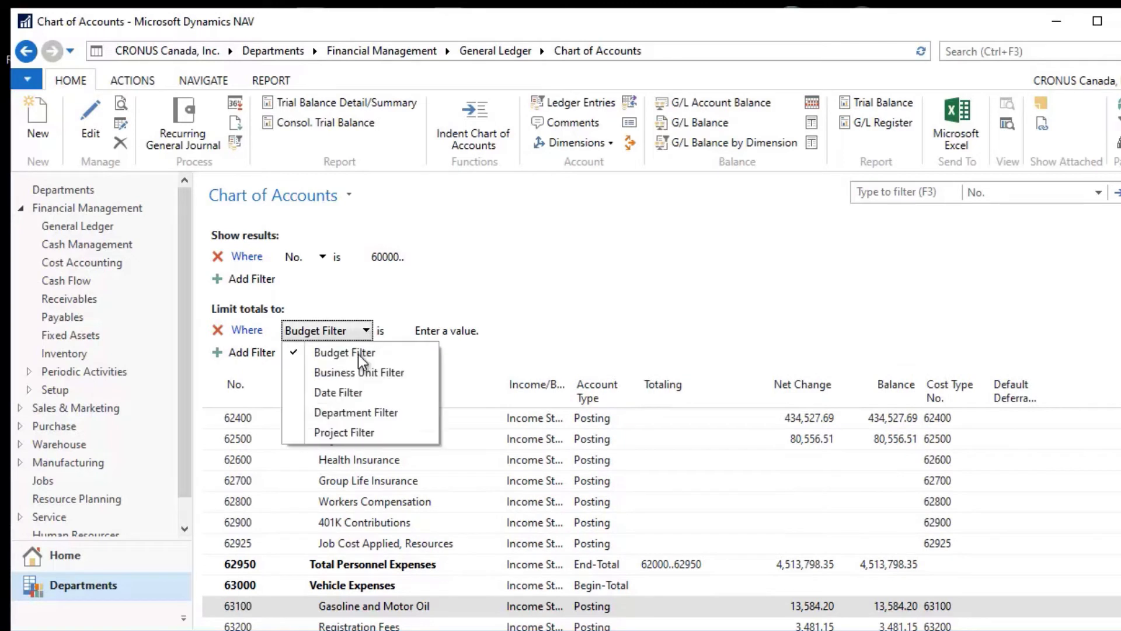
{"action": "left_click", "coordinate": [355, 413]}
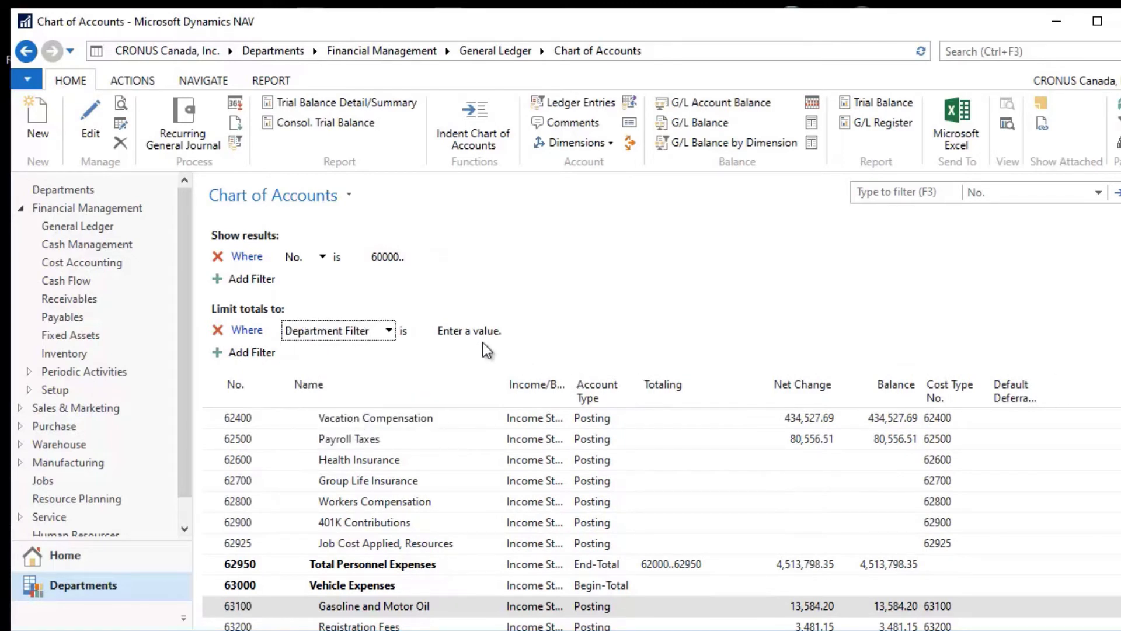
{"action": "left_click", "coordinate": [501, 331]}
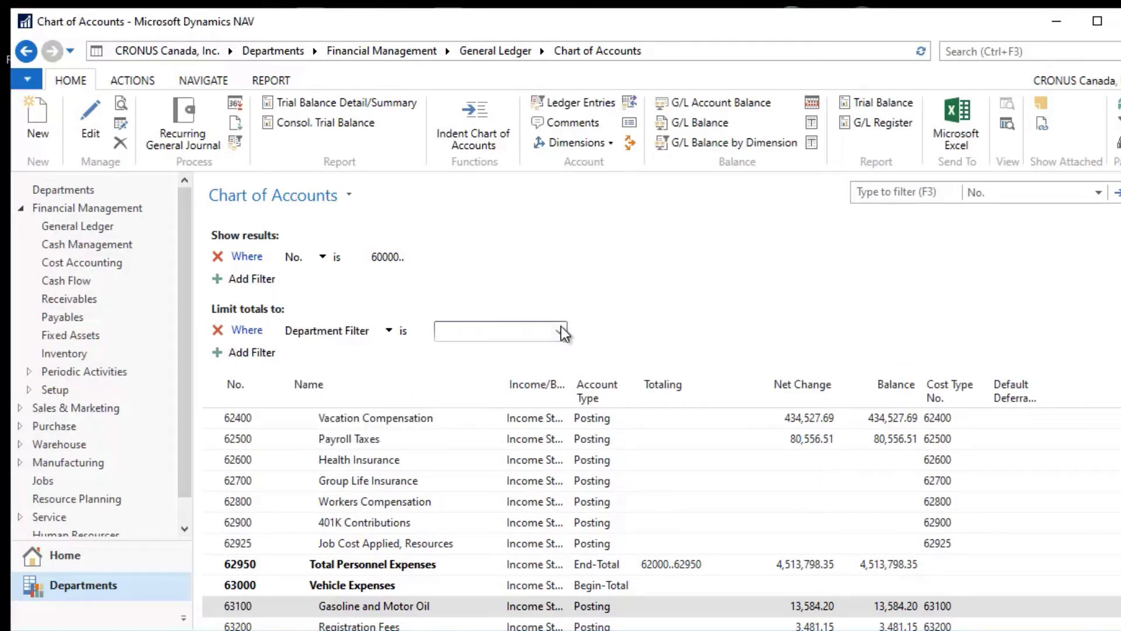
{"action": "left_click", "coordinate": [559, 330]}
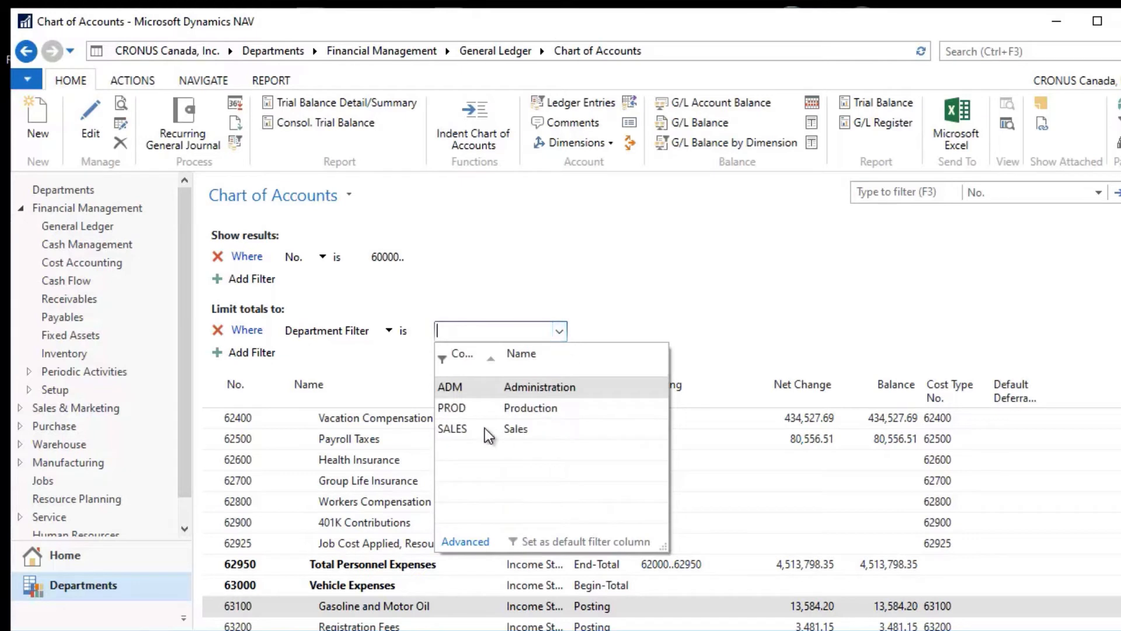
{"action": "left_click", "coordinate": [452, 428]}
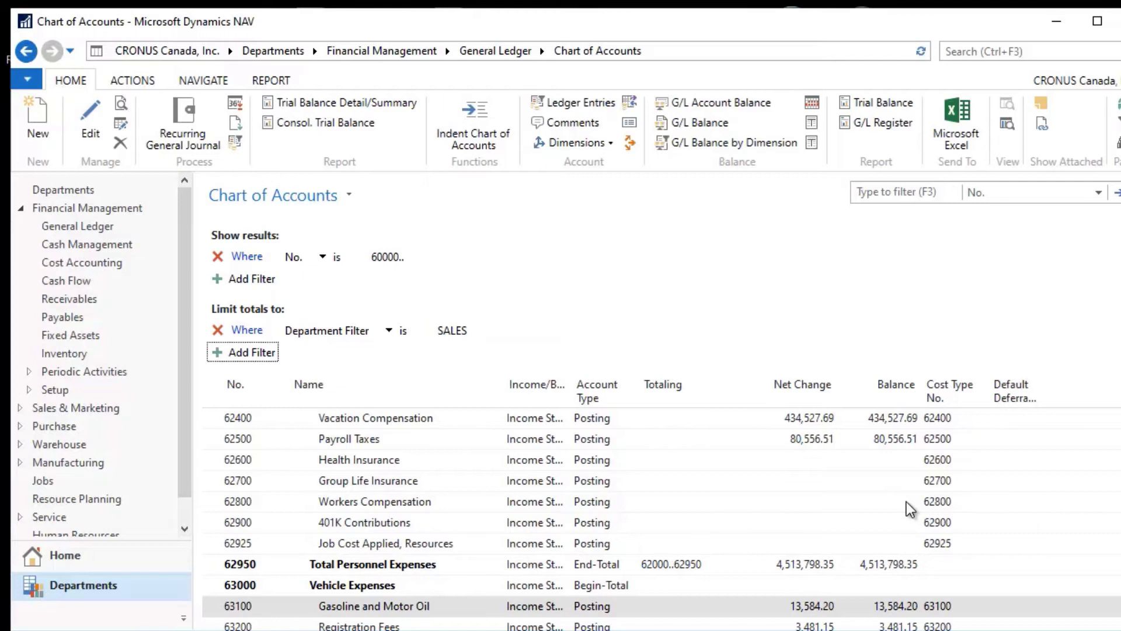
{"action": "scroll", "scroll_direction": "up", "scroll_amount": 3}
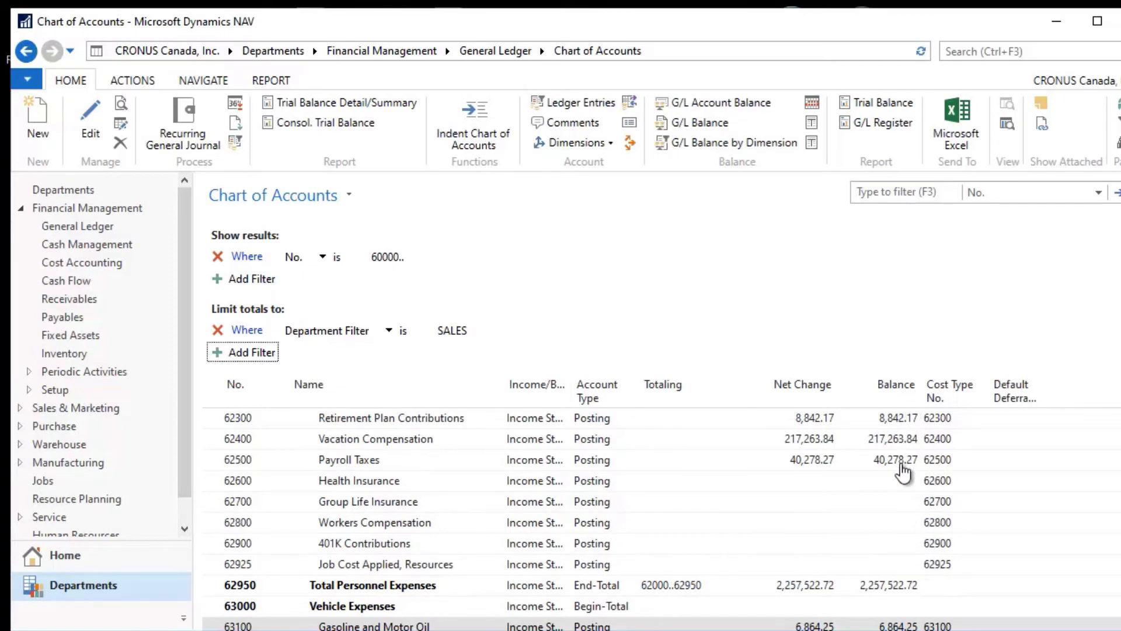
{"action": "left_click", "coordinate": [501, 329]}
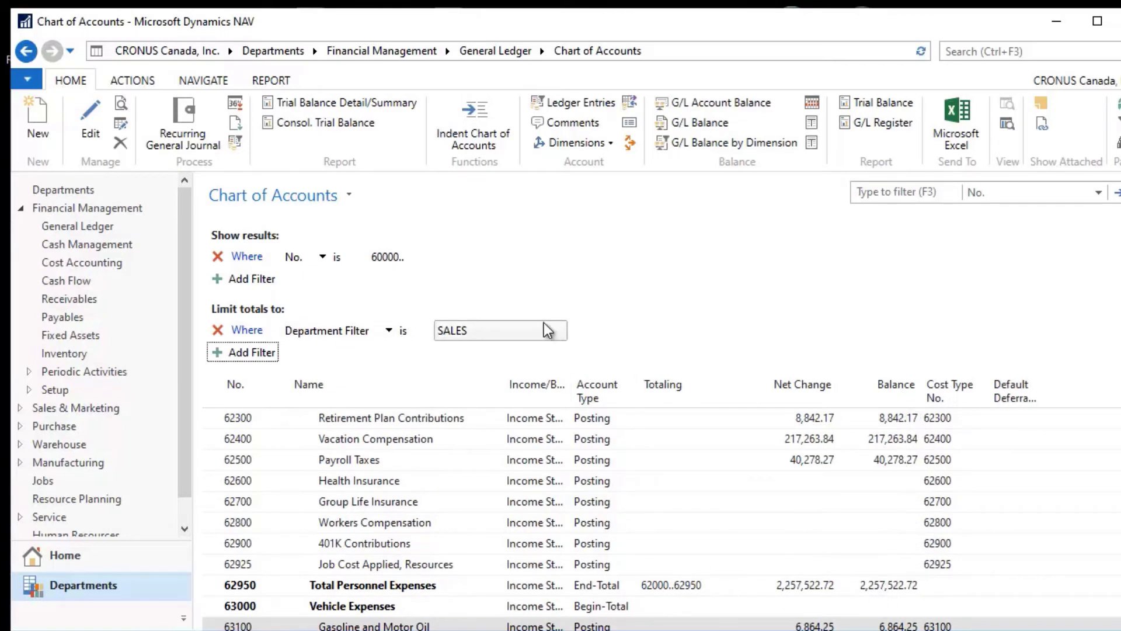
{"action": "left_click", "coordinate": [893, 459]}
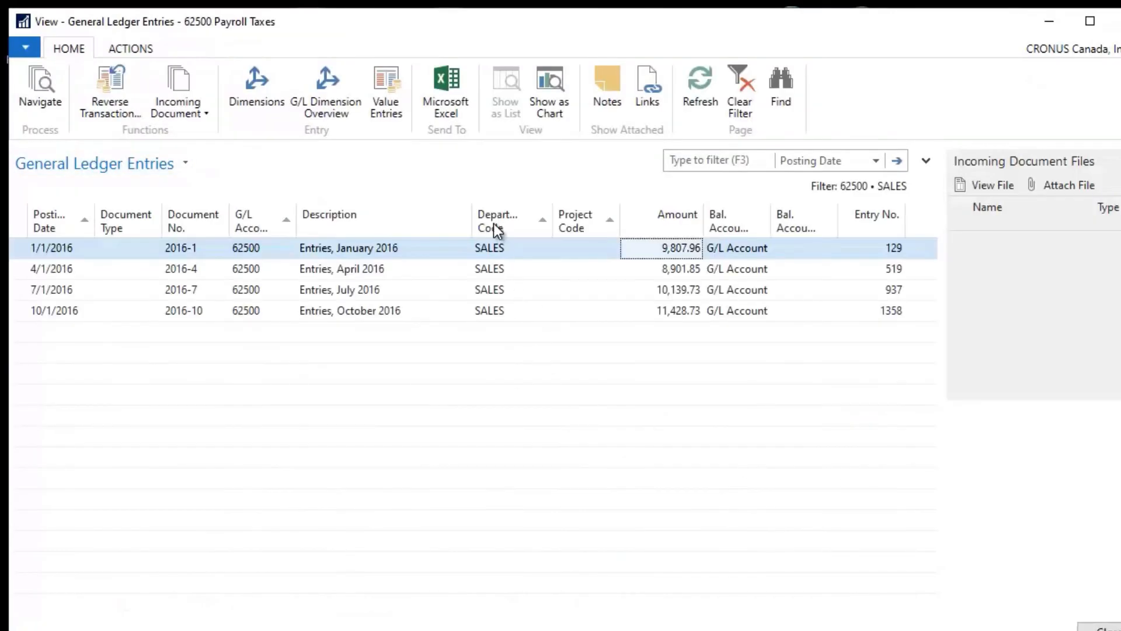
{"action": "mouse_move", "coordinate": [371, 308]}
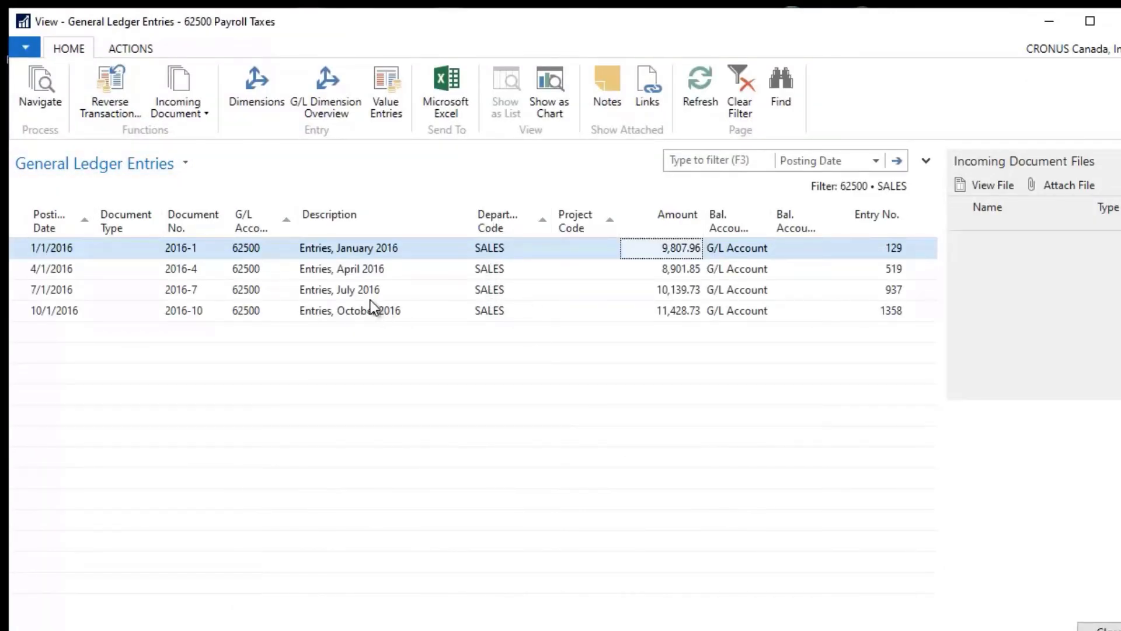
{"action": "mouse_move", "coordinate": [783, 272]}
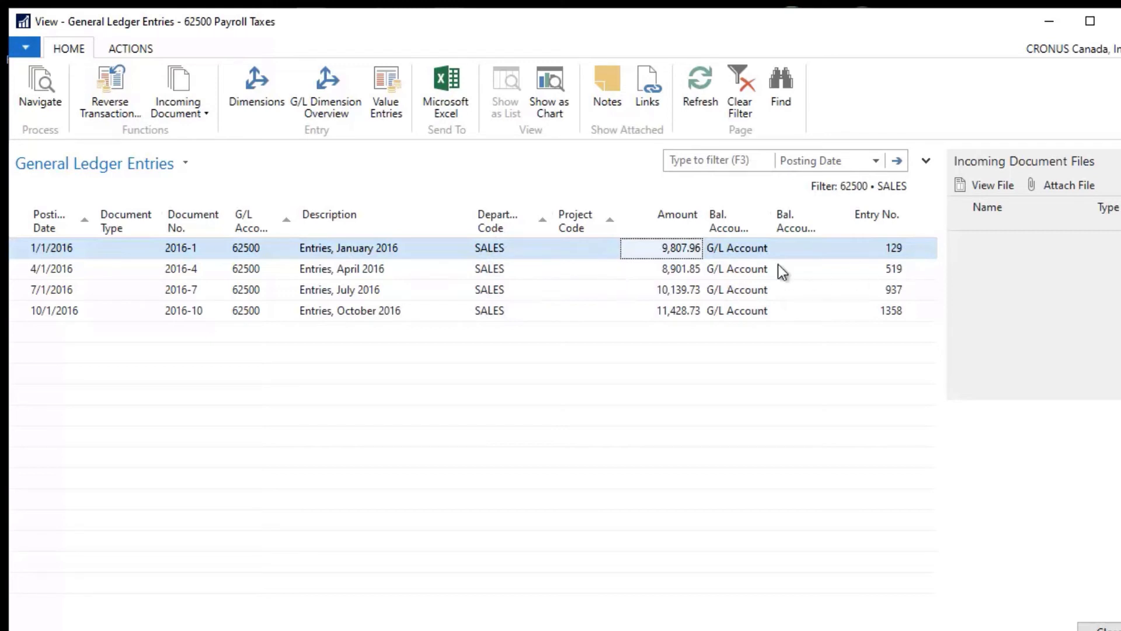
{"action": "mouse_move", "coordinate": [514, 313]}
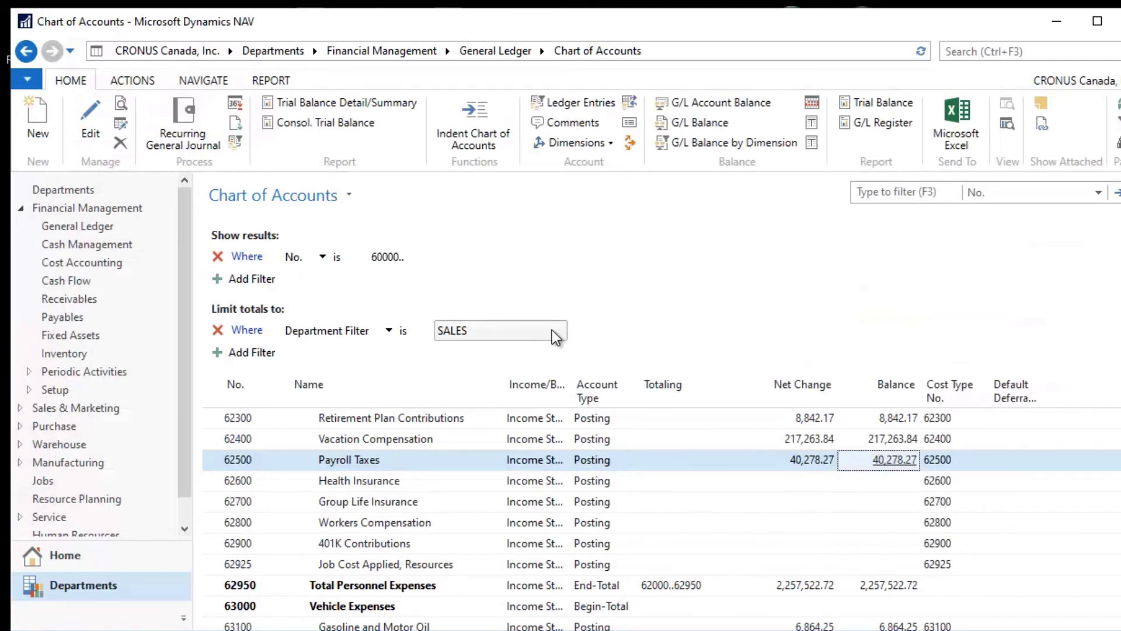
Step: Change the Limit totals to Department Filter from SALES to PROD
{"action": "left_click", "coordinate": [559, 330]}
{"action": "type", "text": "PROD"}
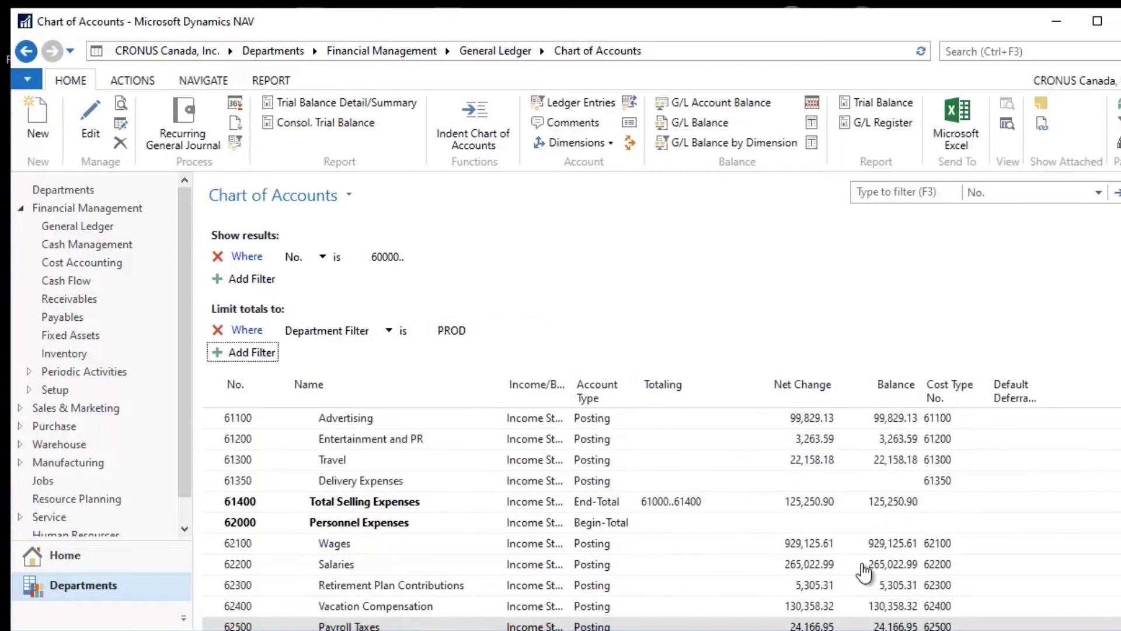
{"action": "mouse_move", "coordinate": [869, 425]}
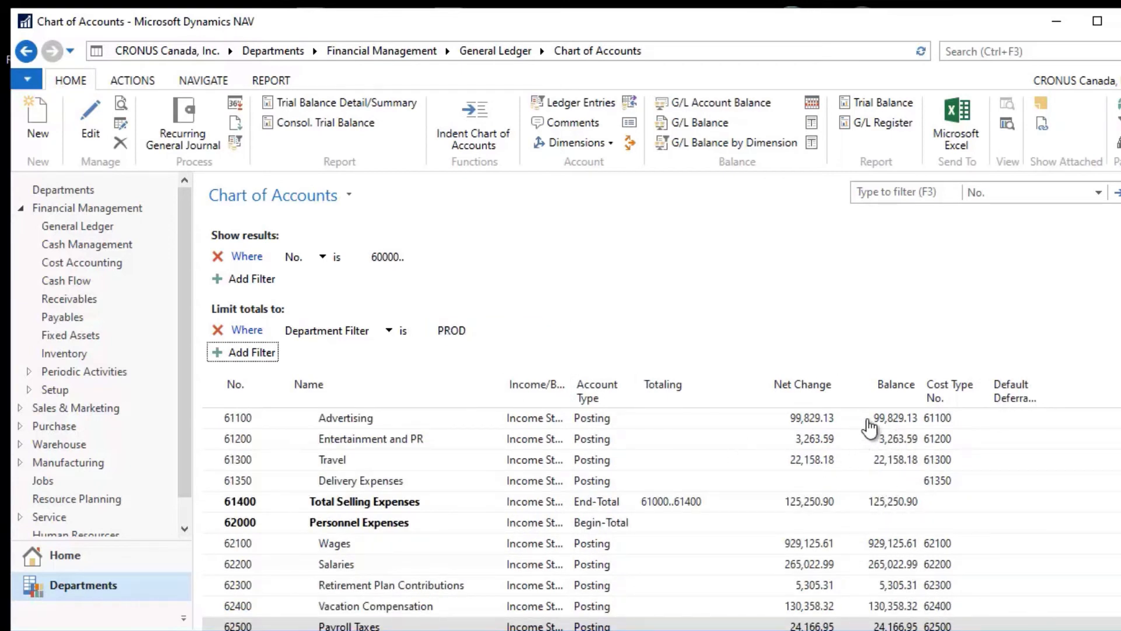
{"action": "mouse_move", "coordinate": [883, 473]}
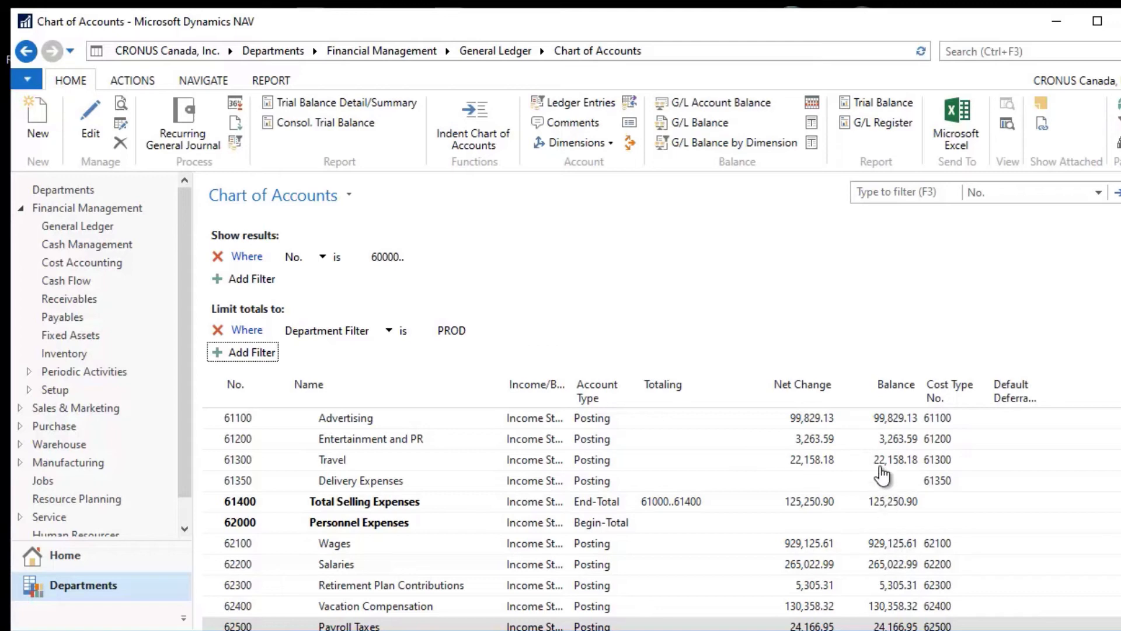
{"action": "mouse_move", "coordinate": [900, 445]}
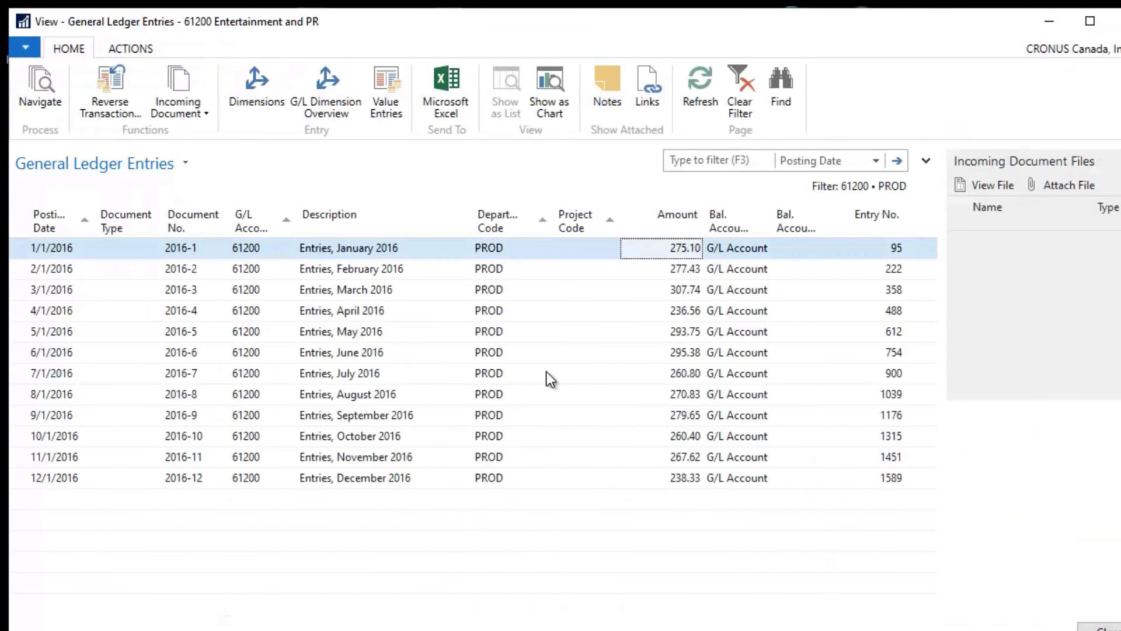
{"action": "mouse_move", "coordinate": [515, 259]}
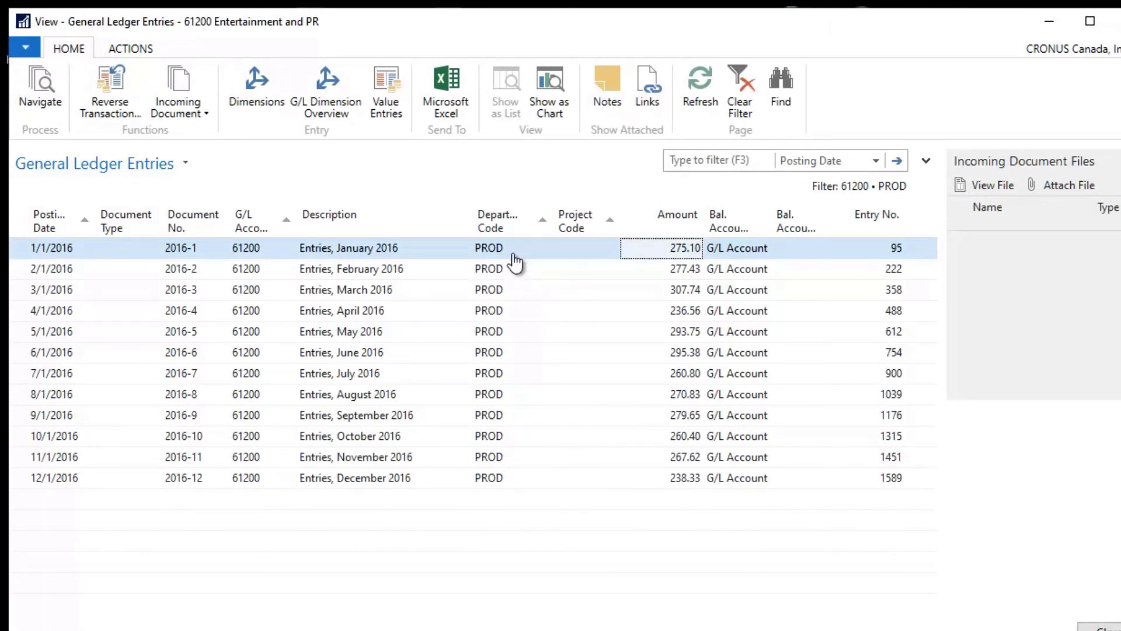
{"action": "mouse_move", "coordinate": [498, 467]}
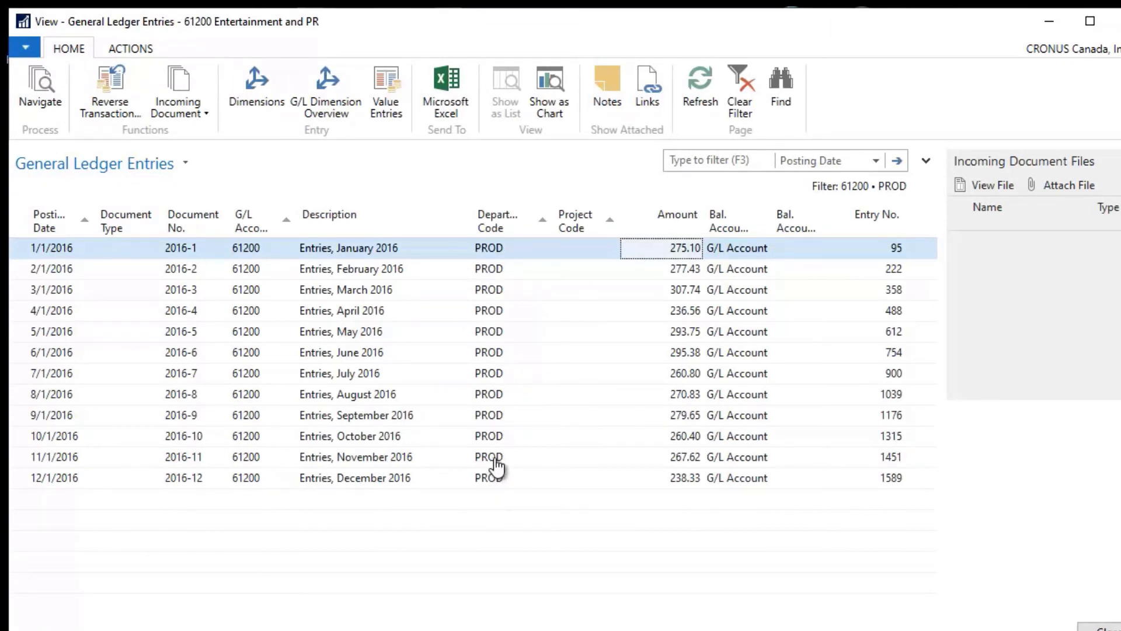
{"action": "mouse_move", "coordinate": [482, 300]}
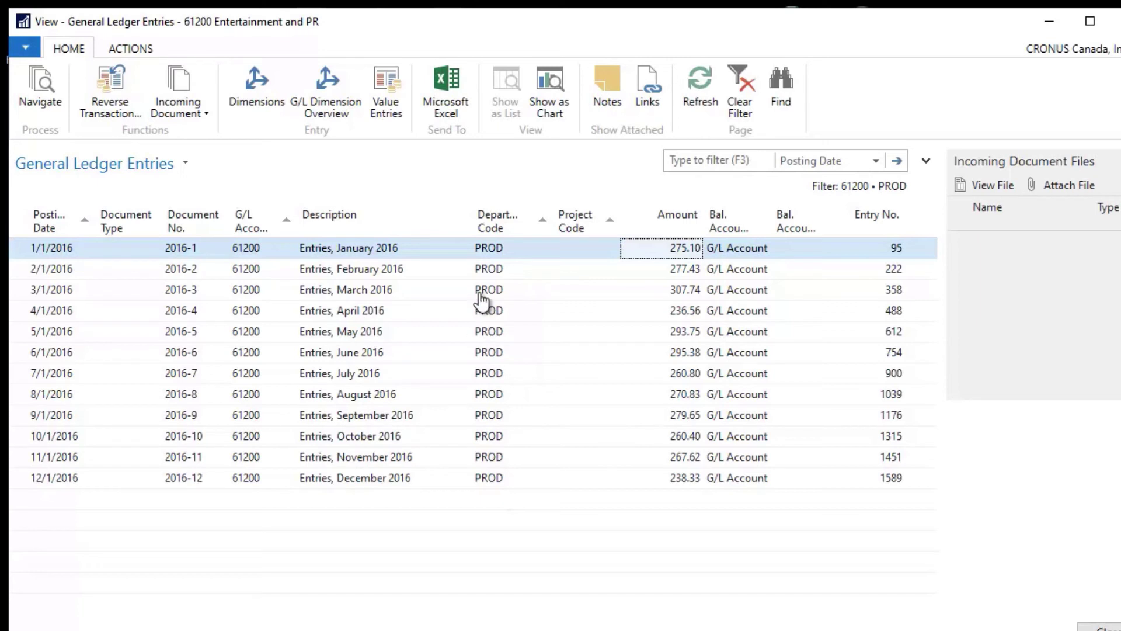
{"action": "mouse_move", "coordinate": [266, 285]}
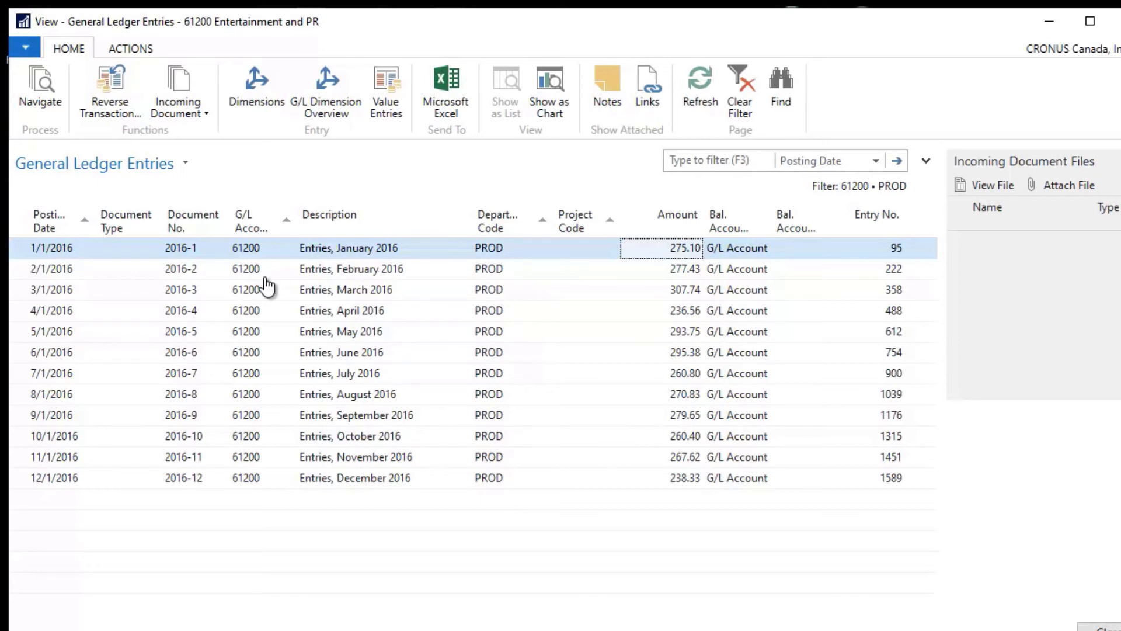
{"action": "mouse_move", "coordinate": [555, 430]}
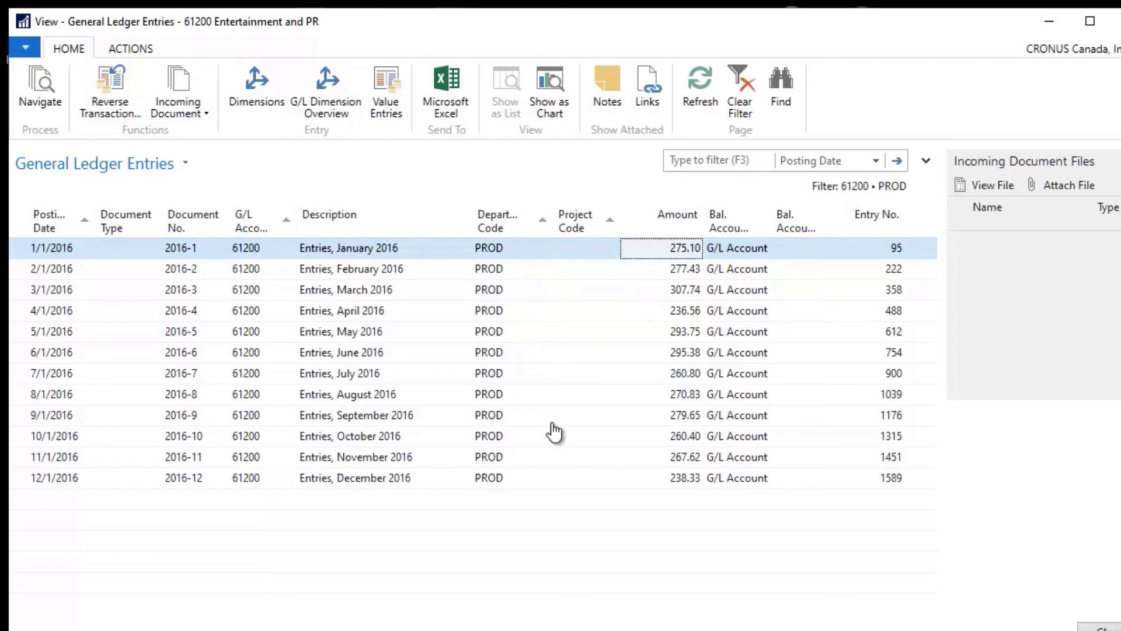
{"action": "mouse_move", "coordinate": [466, 288]}
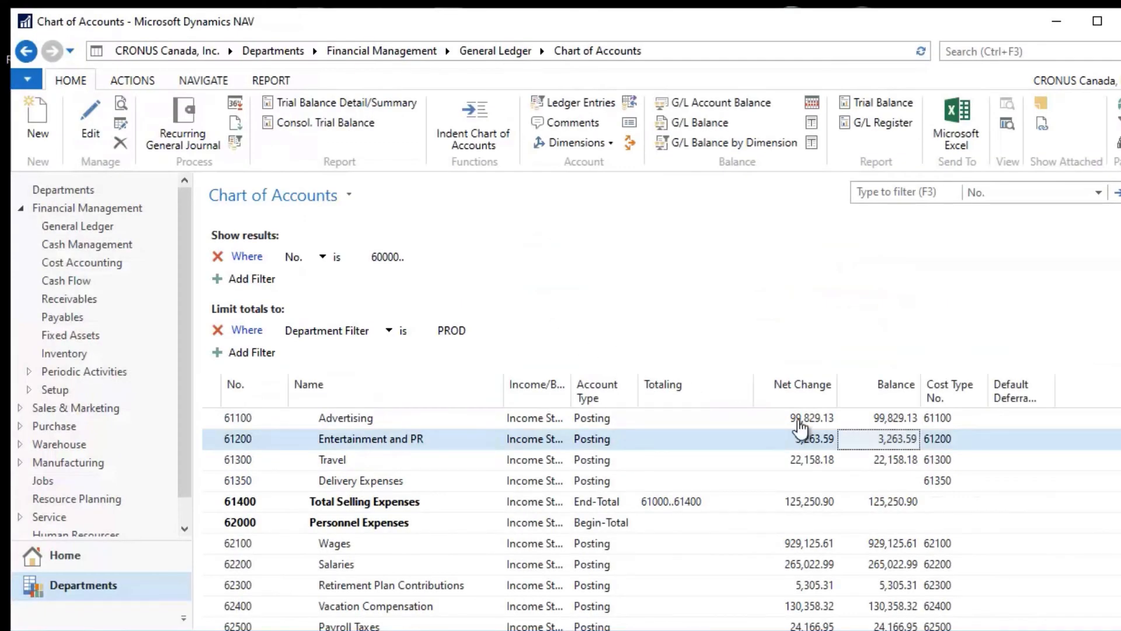
{"action": "mouse_move", "coordinate": [400, 464]}
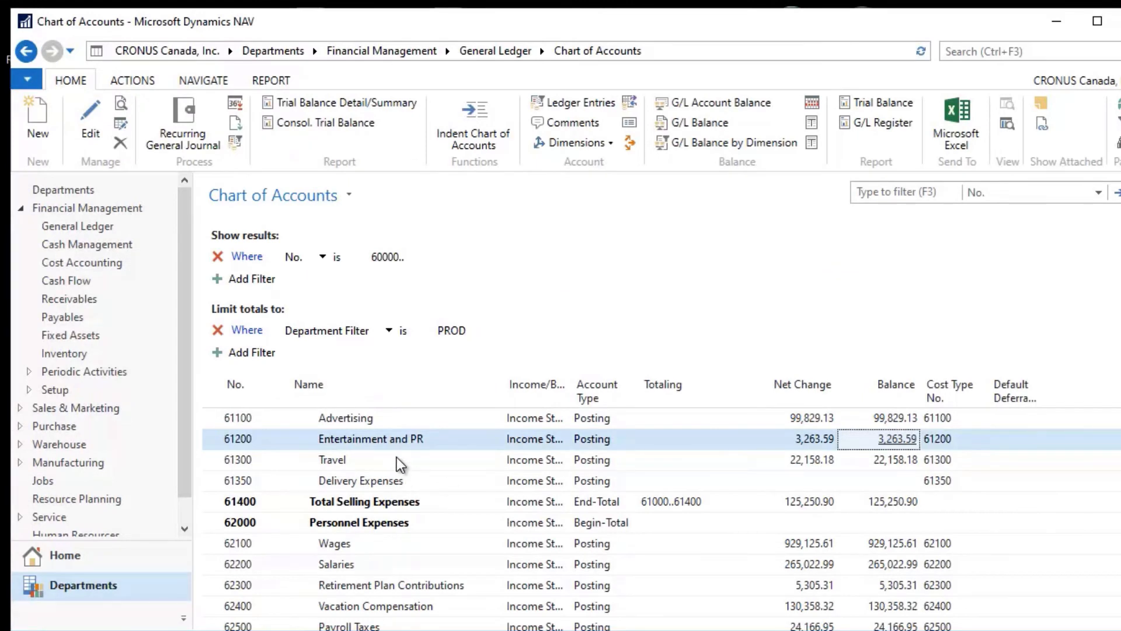
{"action": "mouse_move", "coordinate": [206, 420]}
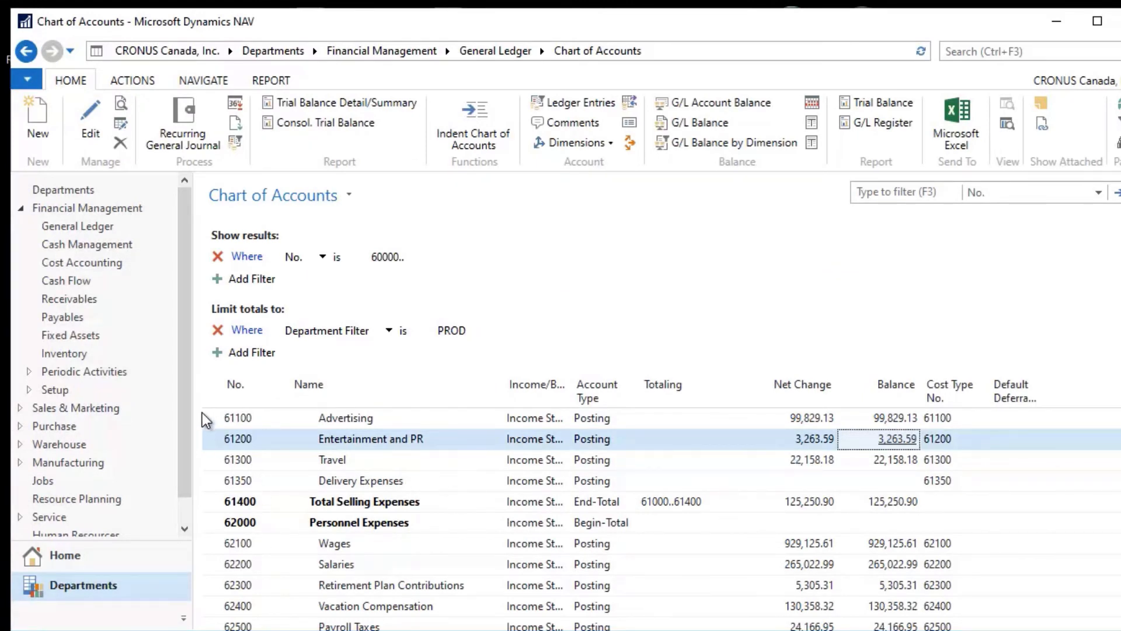
{"action": "mouse_move", "coordinate": [880, 482]}
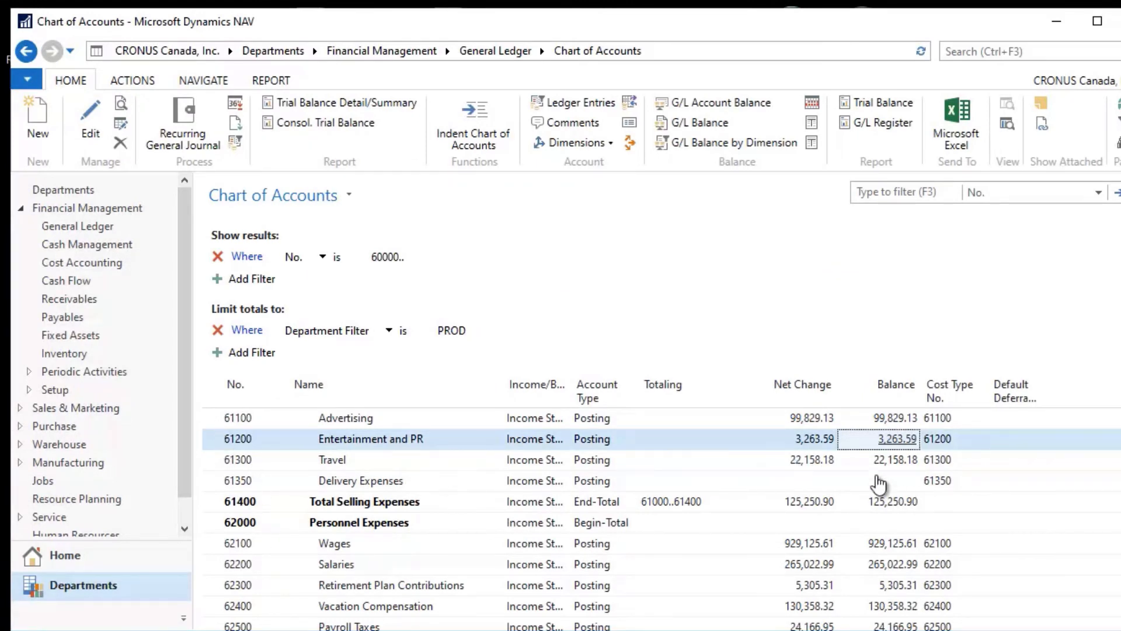
{"action": "mouse_move", "coordinate": [903, 472]}
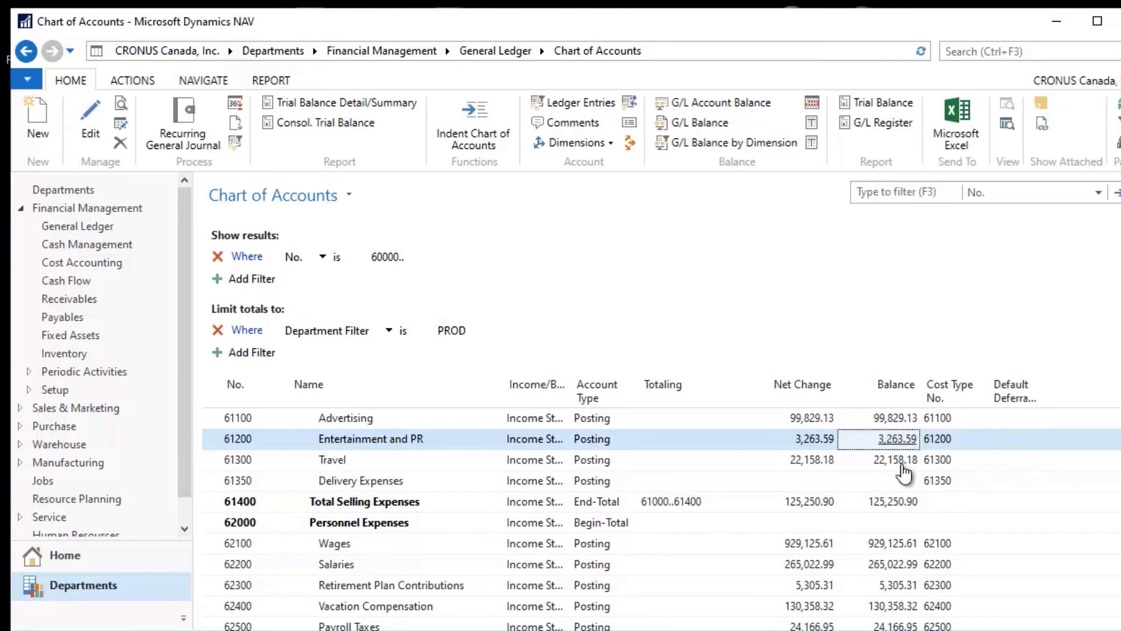
{"action": "mouse_move", "coordinate": [908, 480]}
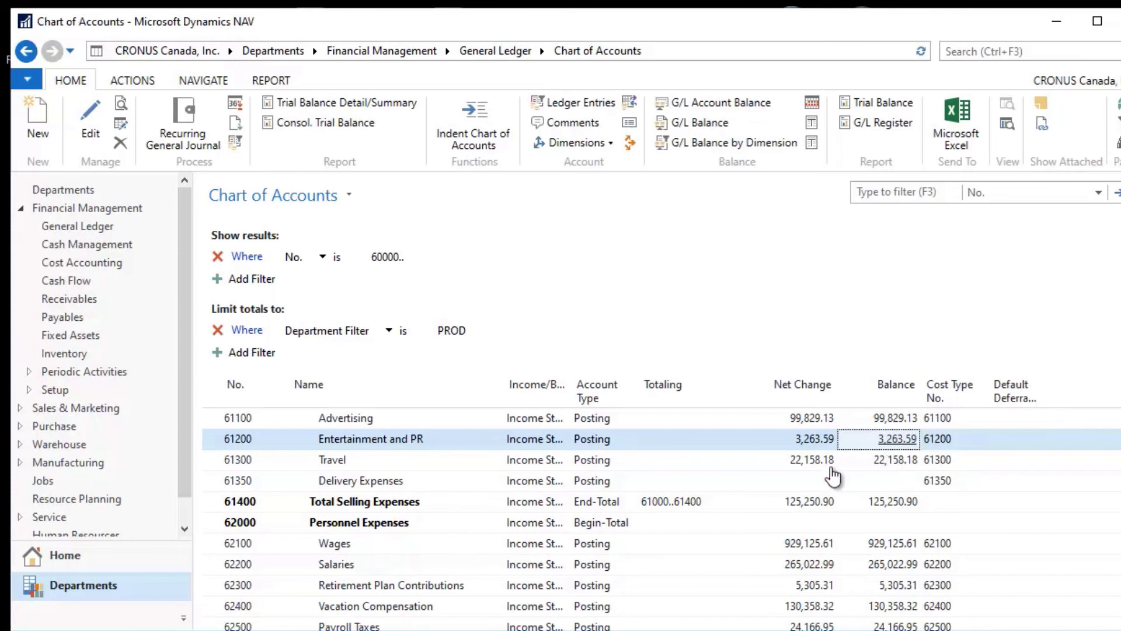
{"action": "mouse_move", "coordinate": [892, 471]}
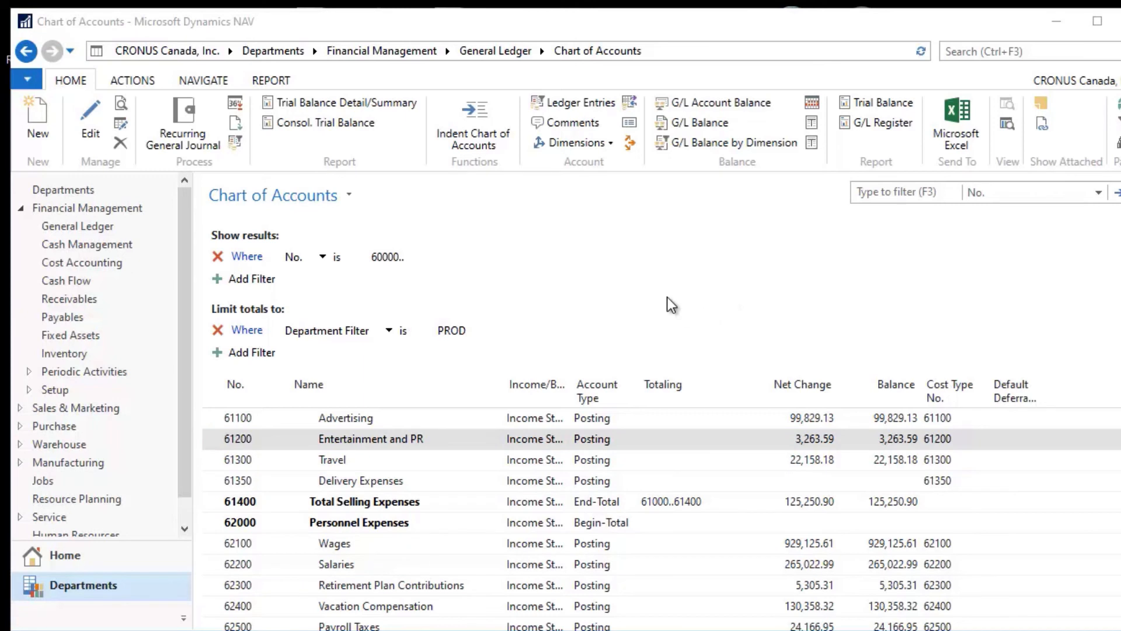
Step: Select account 61300 Travel and show its Default Dimensions via Dimensions-Single
{"action": "left_click", "coordinate": [332, 459]}
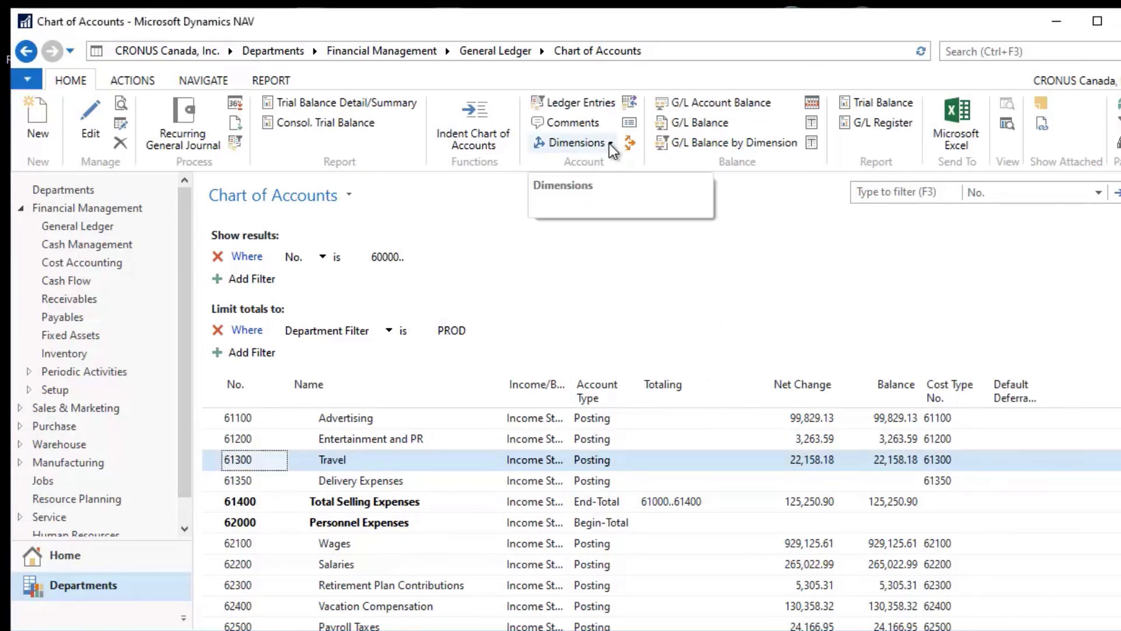
{"action": "left_click", "coordinate": [573, 143]}
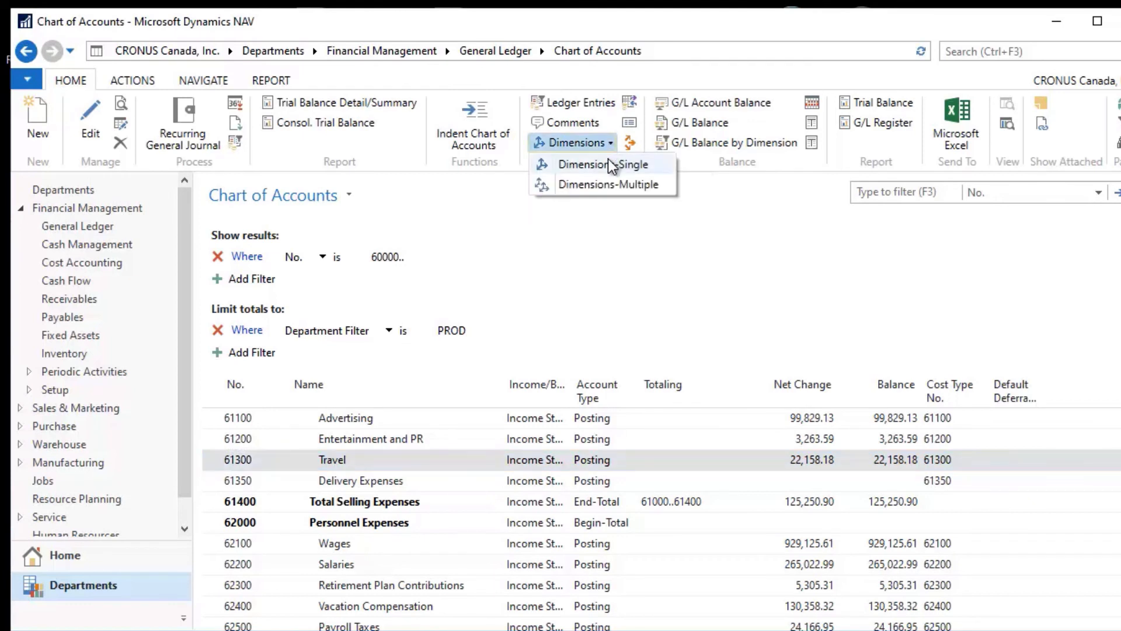
{"action": "mouse_move", "coordinate": [602, 163]}
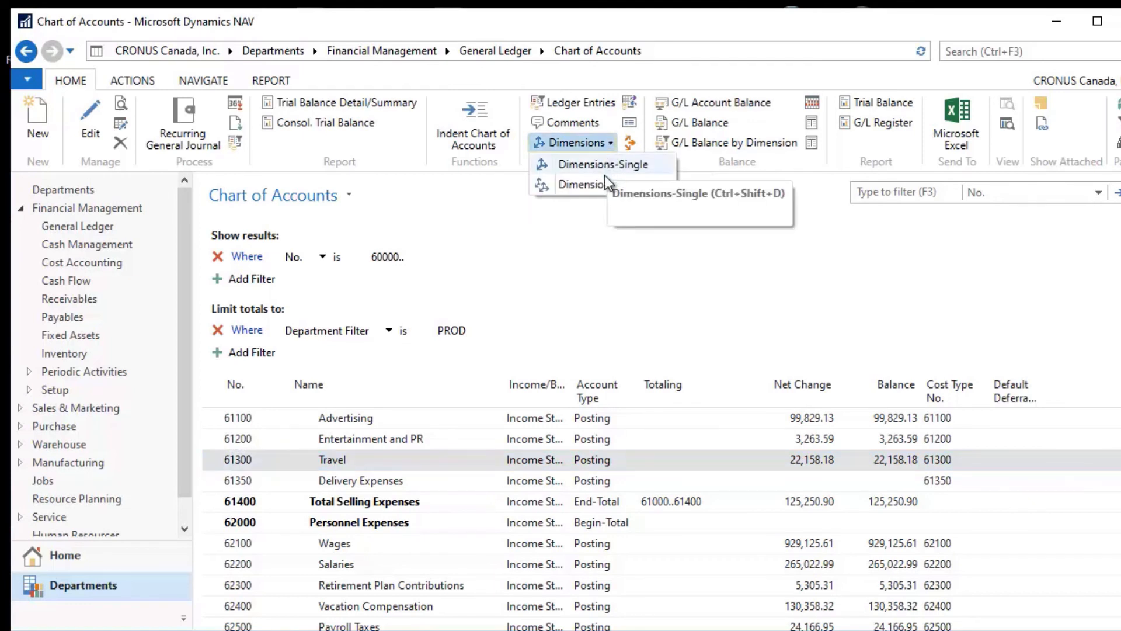
{"action": "left_click", "coordinate": [592, 163]}
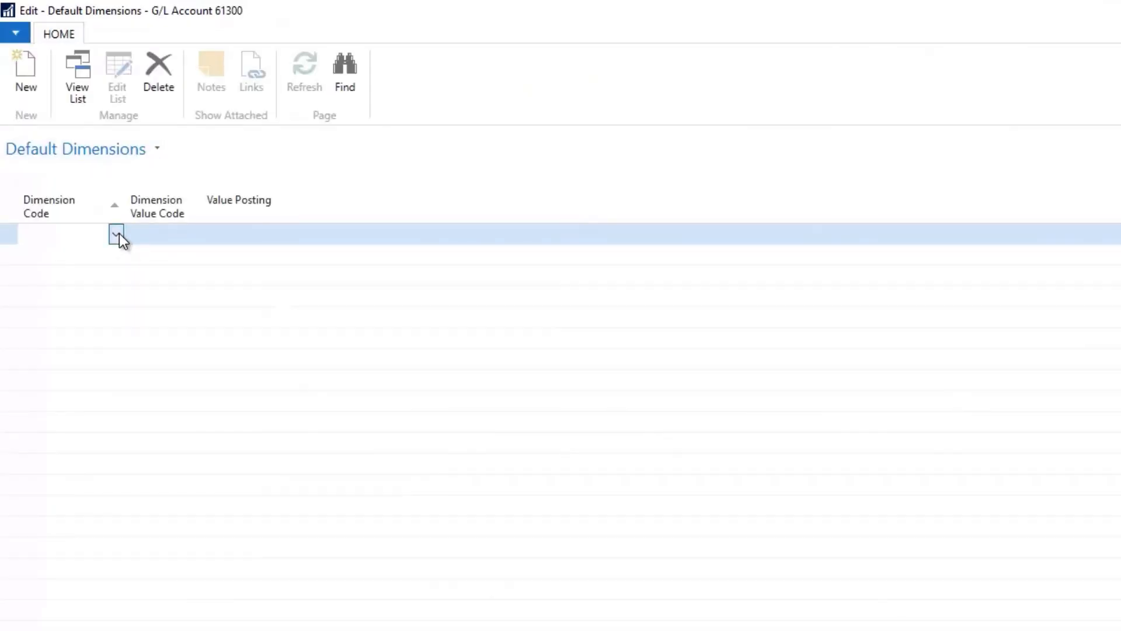
Step: Enter DEPARTMENT as Travel's default dimension code with a value posting rule
{"action": "left_click", "coordinate": [116, 233]}
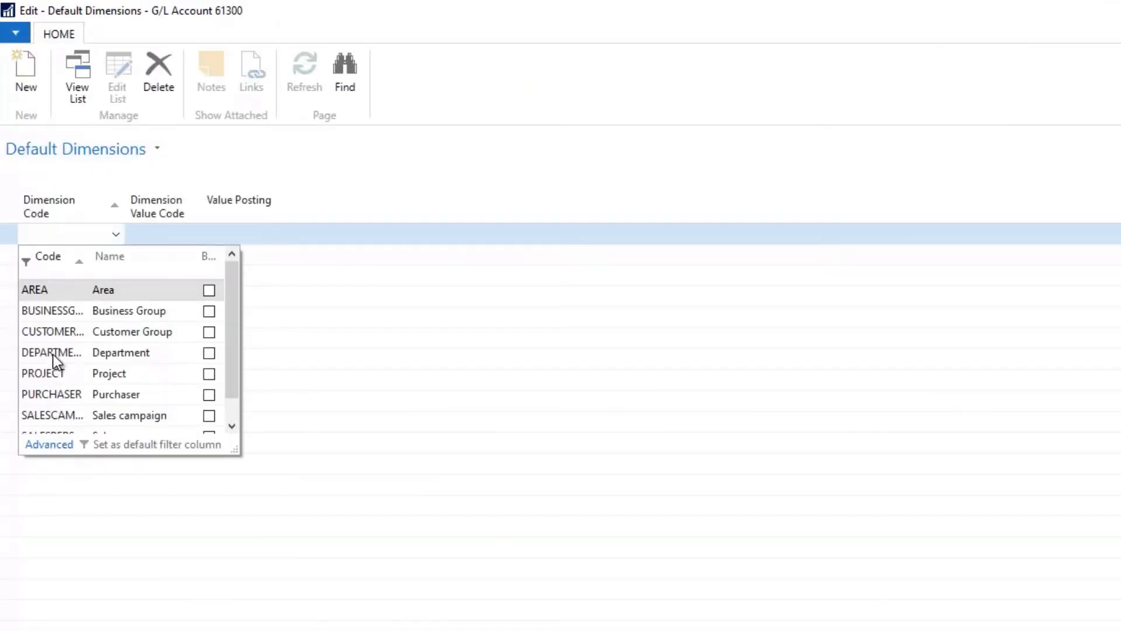
{"action": "left_click", "coordinate": [51, 352]}
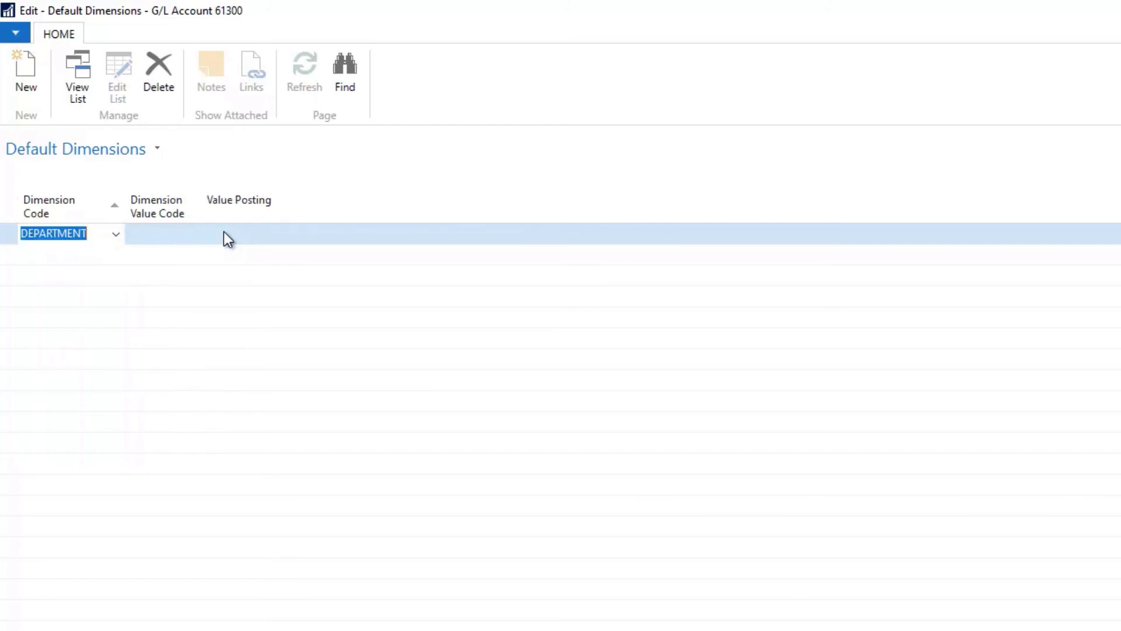
{"action": "left_click", "coordinate": [161, 234]}
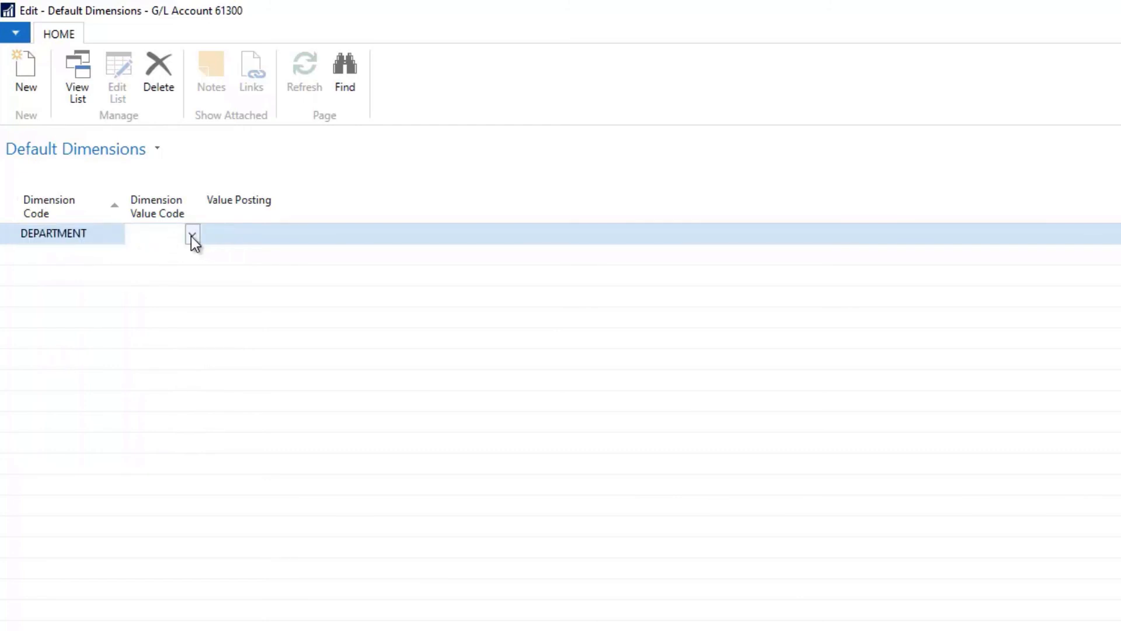
{"action": "left_click", "coordinate": [192, 236]}
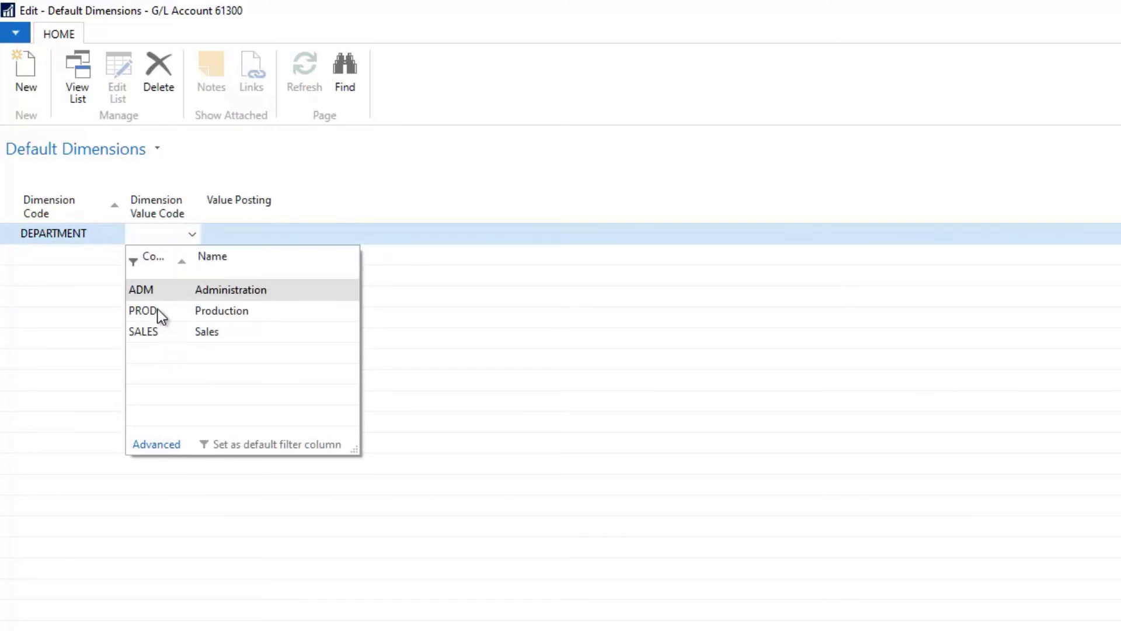
{"action": "mouse_move", "coordinate": [167, 307]}
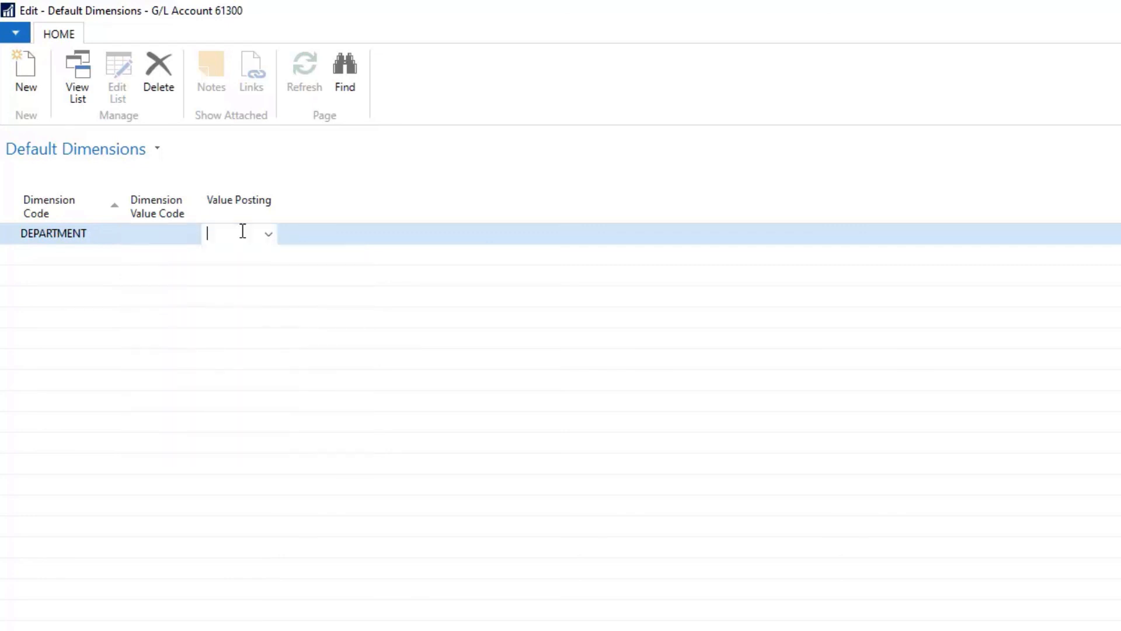
{"action": "left_click", "coordinate": [268, 234]}
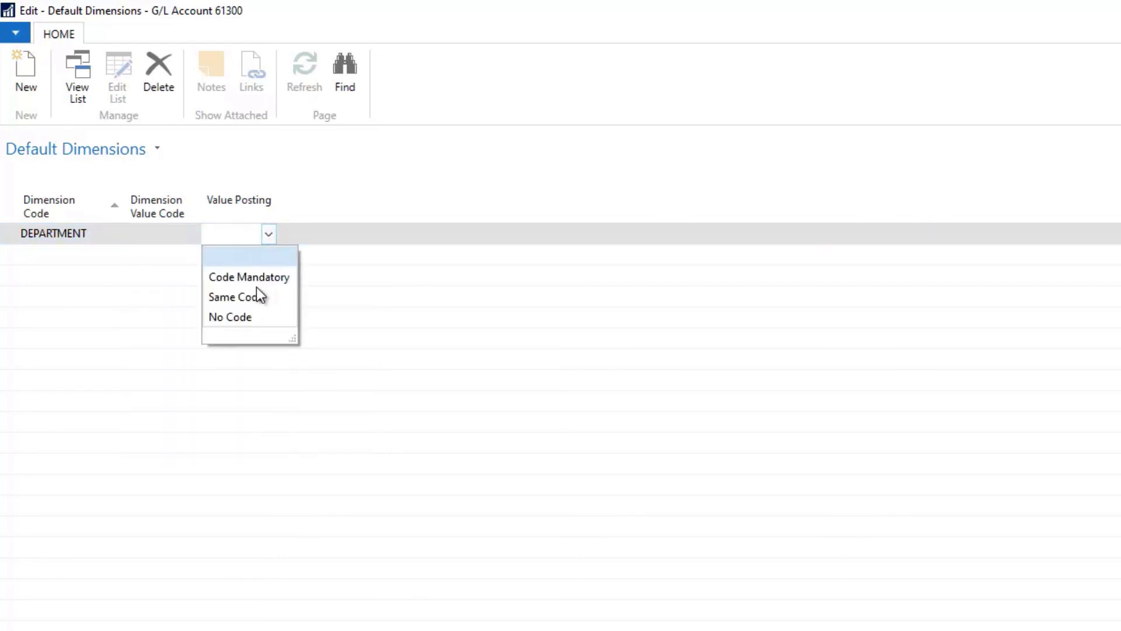
{"action": "left_click", "coordinate": [249, 277]}
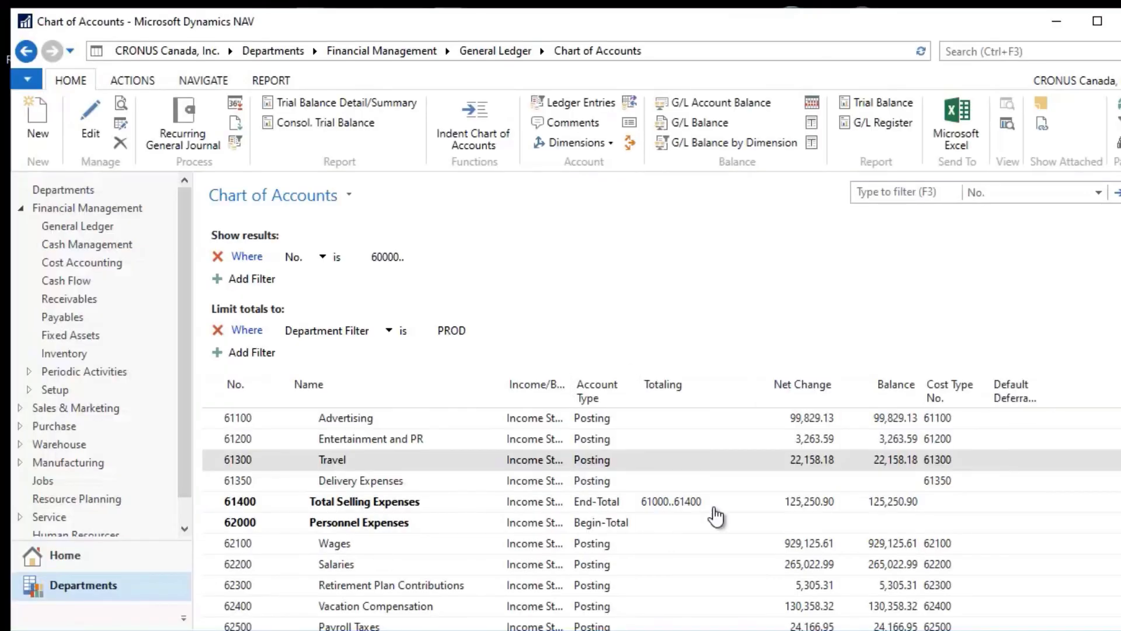
{"action": "mouse_move", "coordinate": [365, 460]}
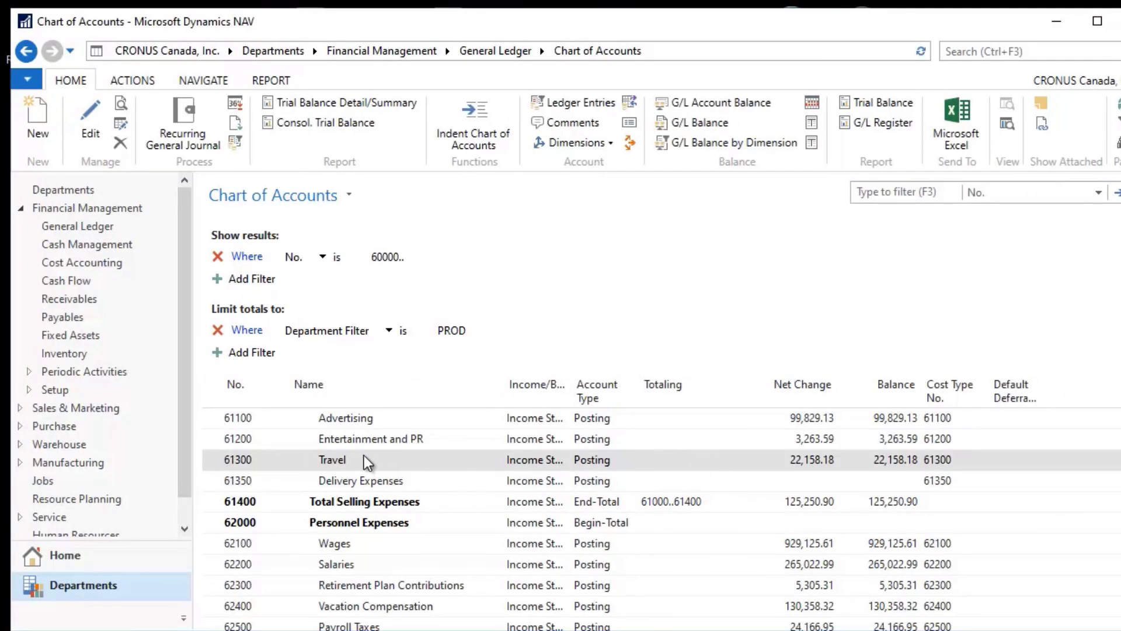
{"action": "mouse_move", "coordinate": [603, 471]}
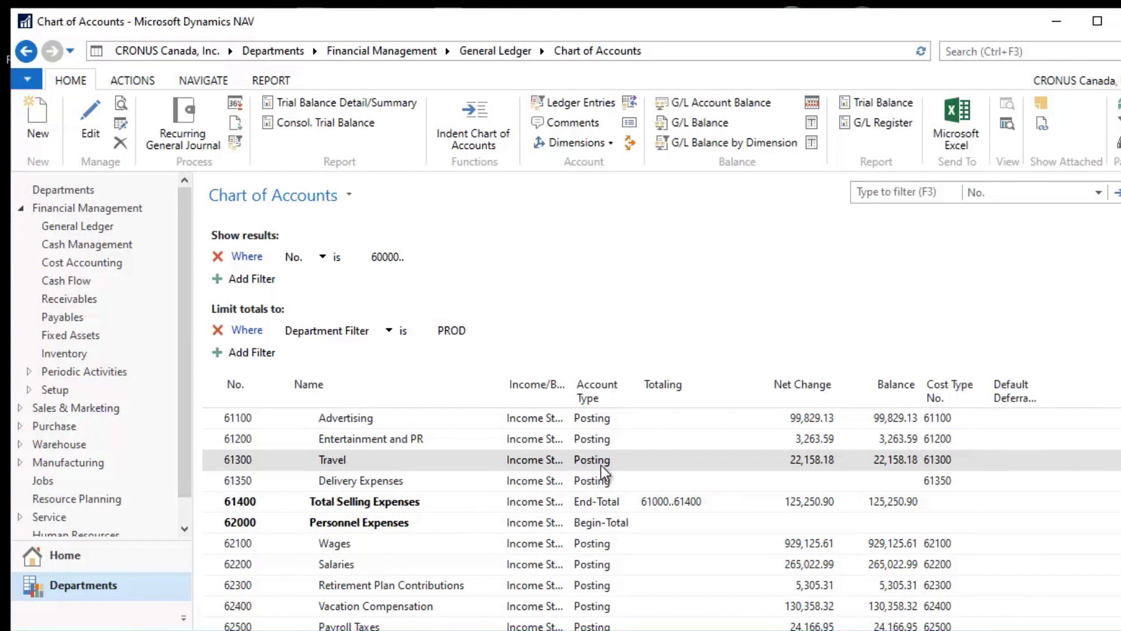
{"action": "mouse_move", "coordinate": [828, 465]}
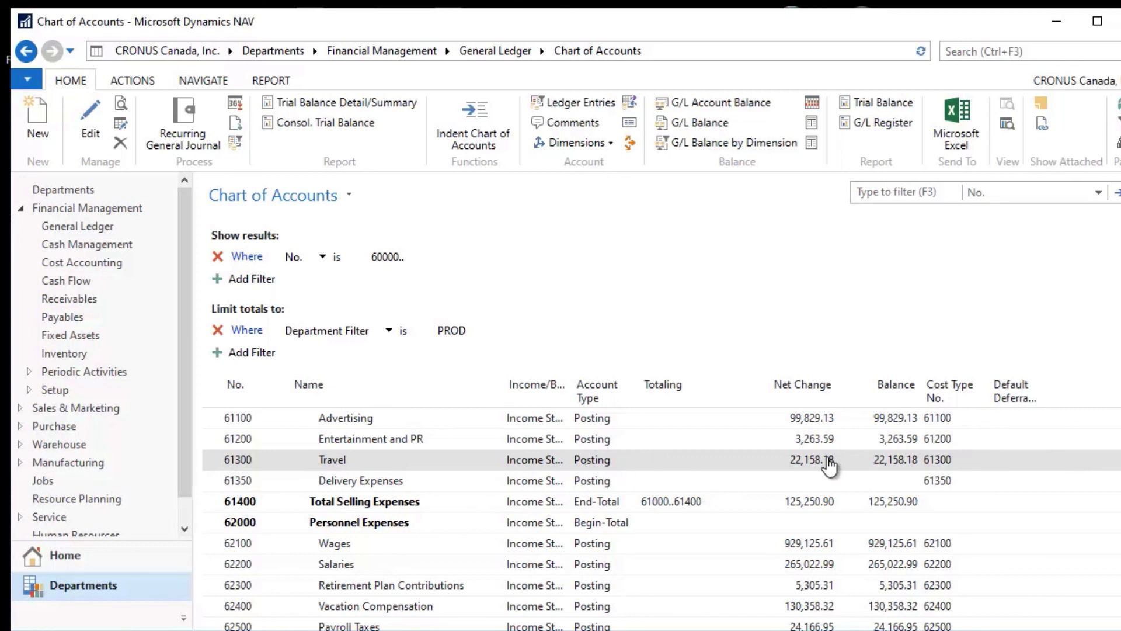
{"action": "mouse_move", "coordinate": [812, 460]}
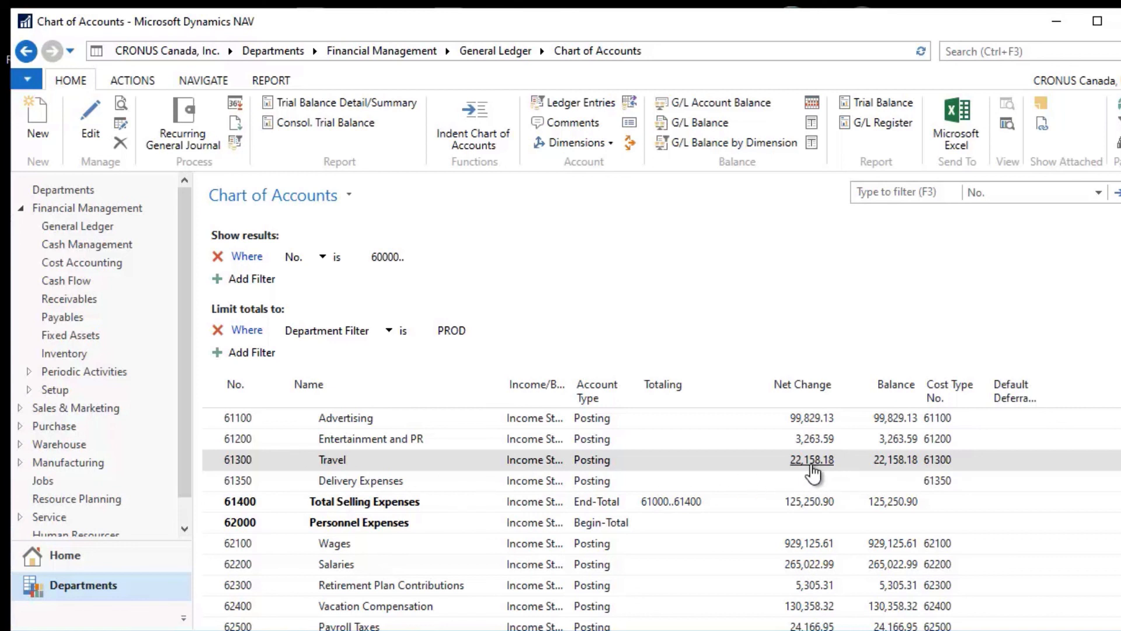
{"action": "mouse_move", "coordinate": [661, 460]}
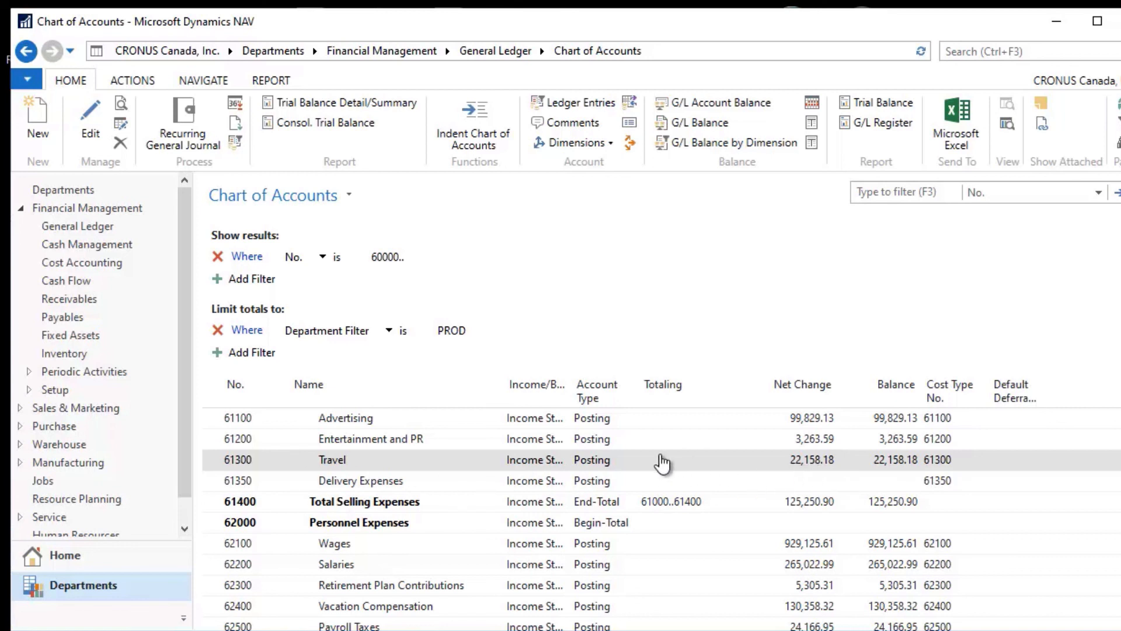